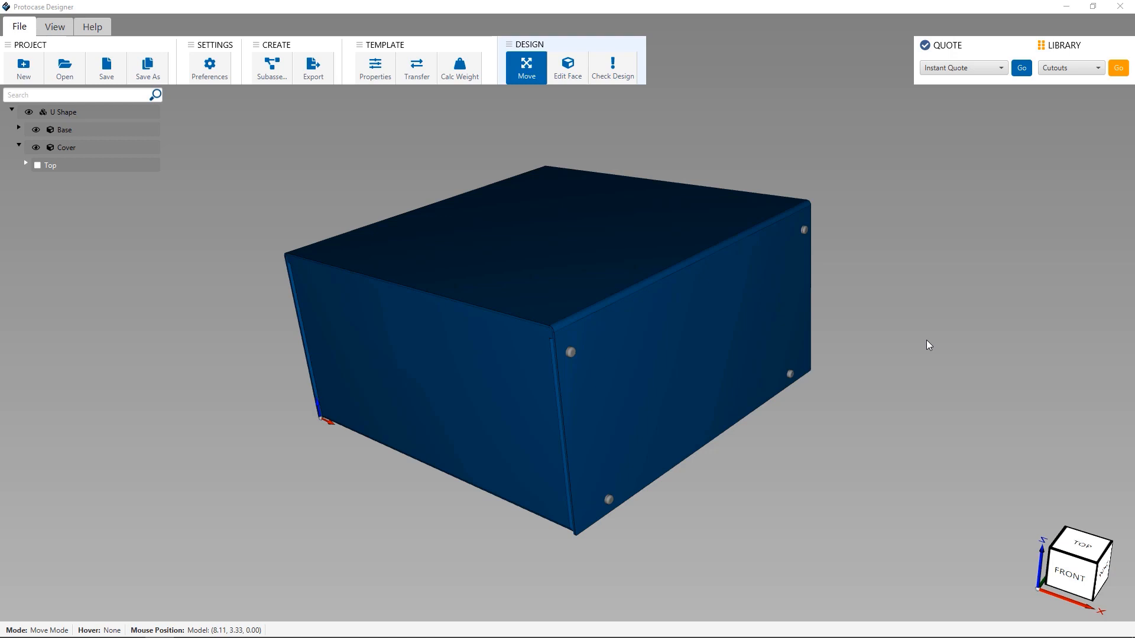
{"action": "mouse_move", "coordinate": [935, 348]}
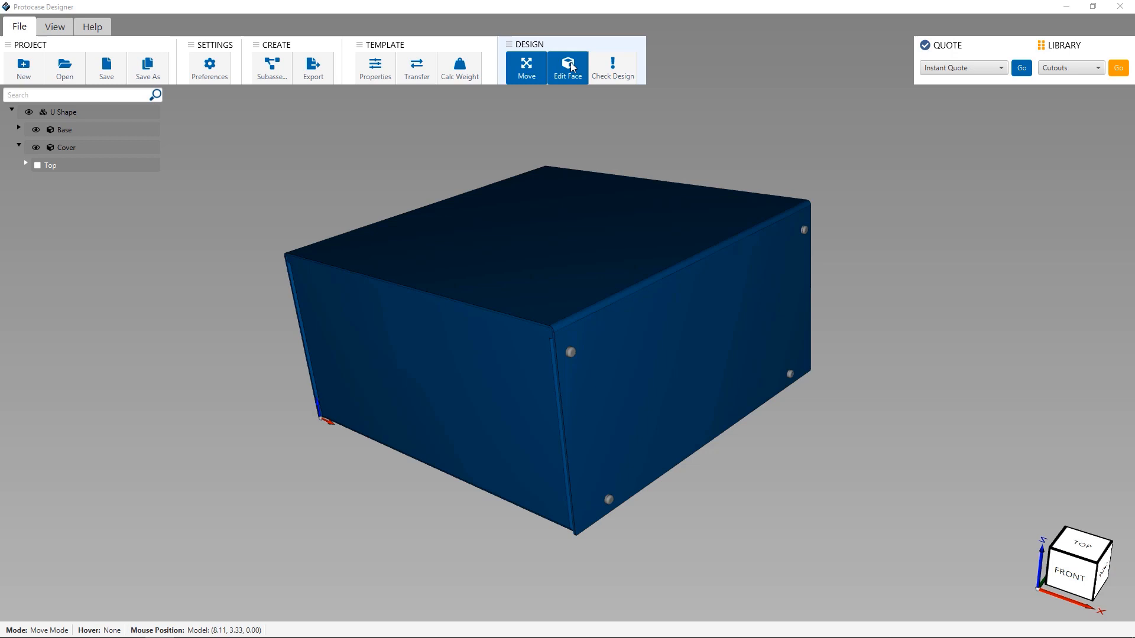
{"action": "mouse_move", "coordinate": [568, 67]}
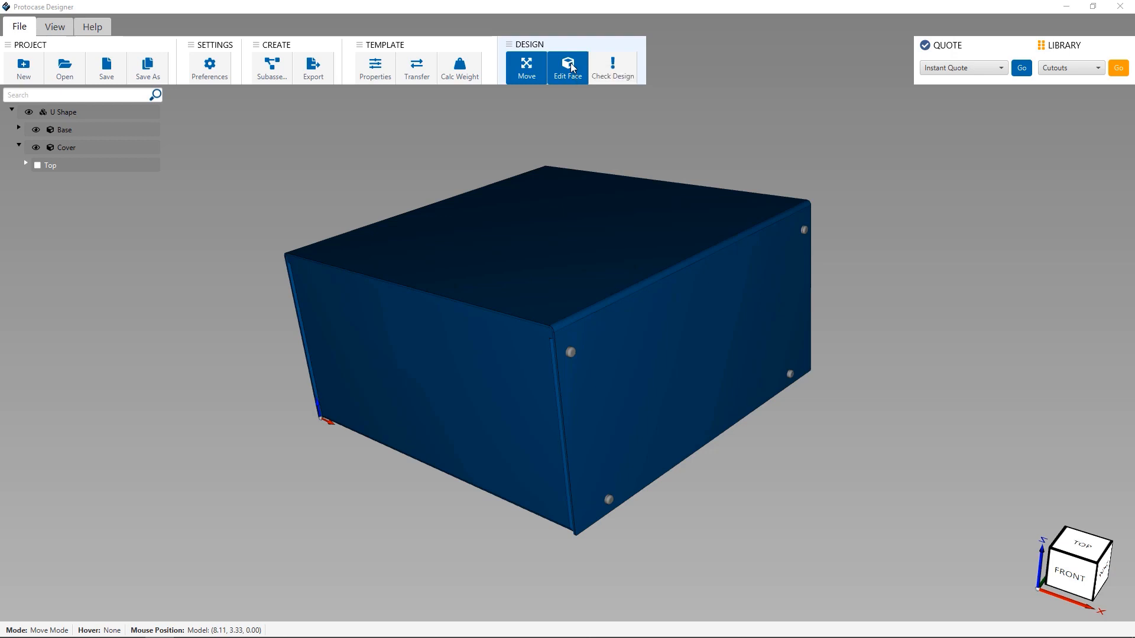
Turn on Edit Face mode so a face of the U Shape enclosure can be picked.
{"action": "left_click", "coordinate": [568, 68]}
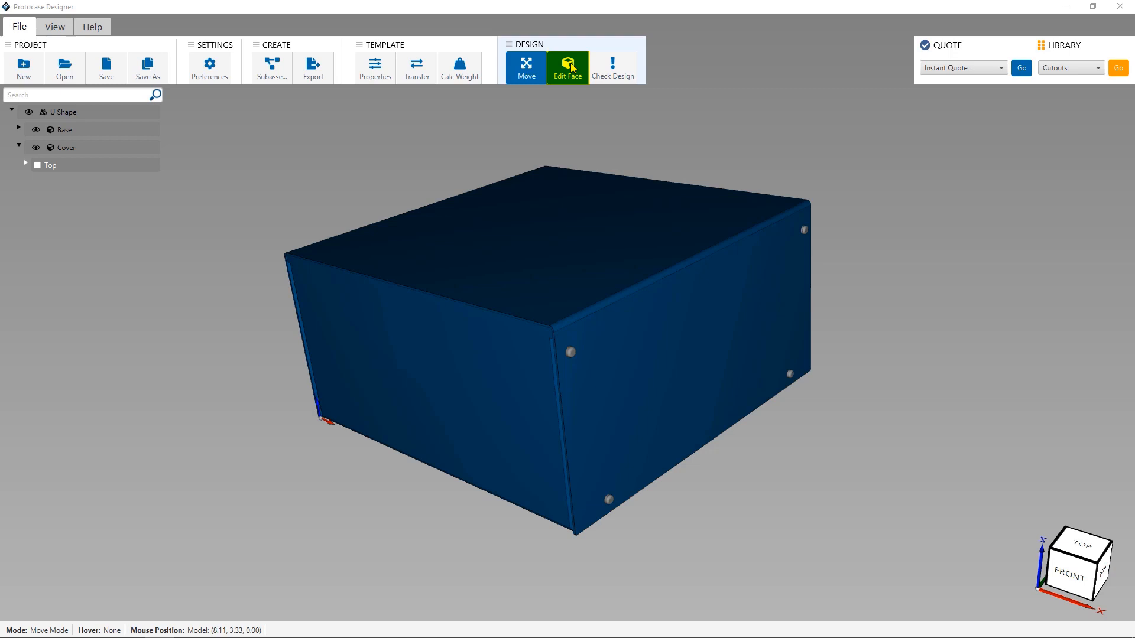
{"action": "left_click", "coordinate": [567, 67]}
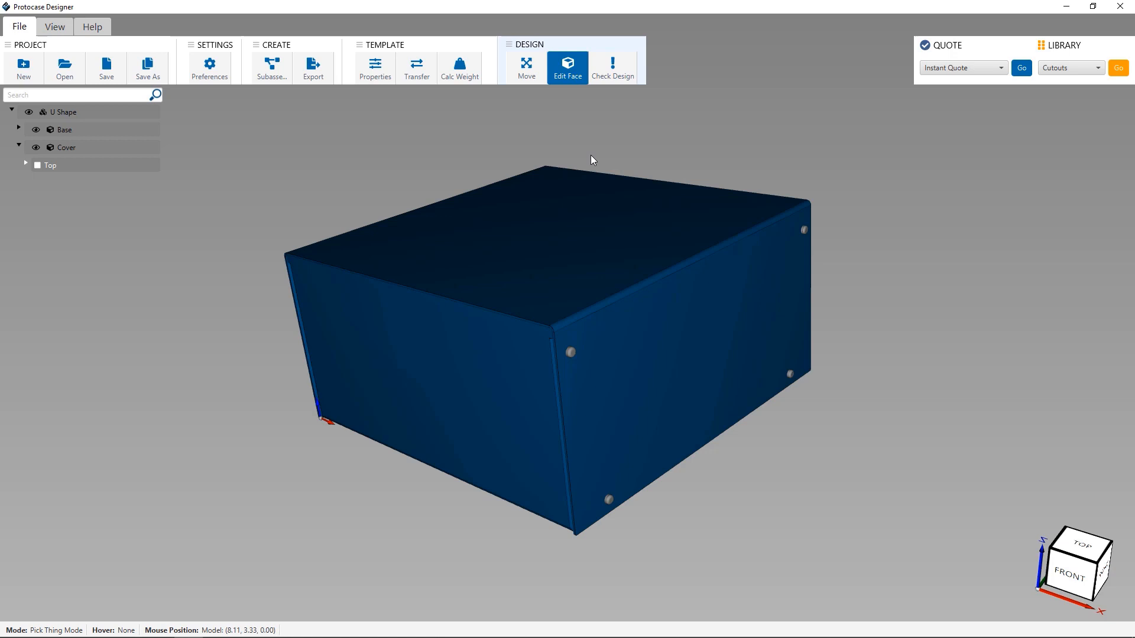
{"action": "mouse_move", "coordinate": [548, 233]}
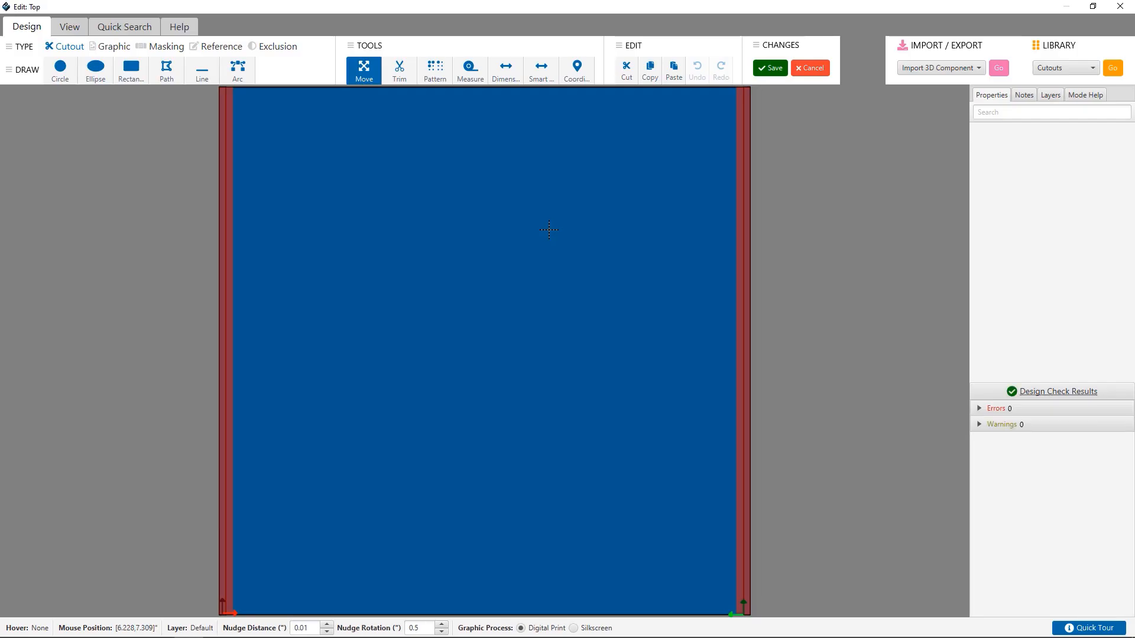
{"action": "mouse_move", "coordinate": [457, 180]}
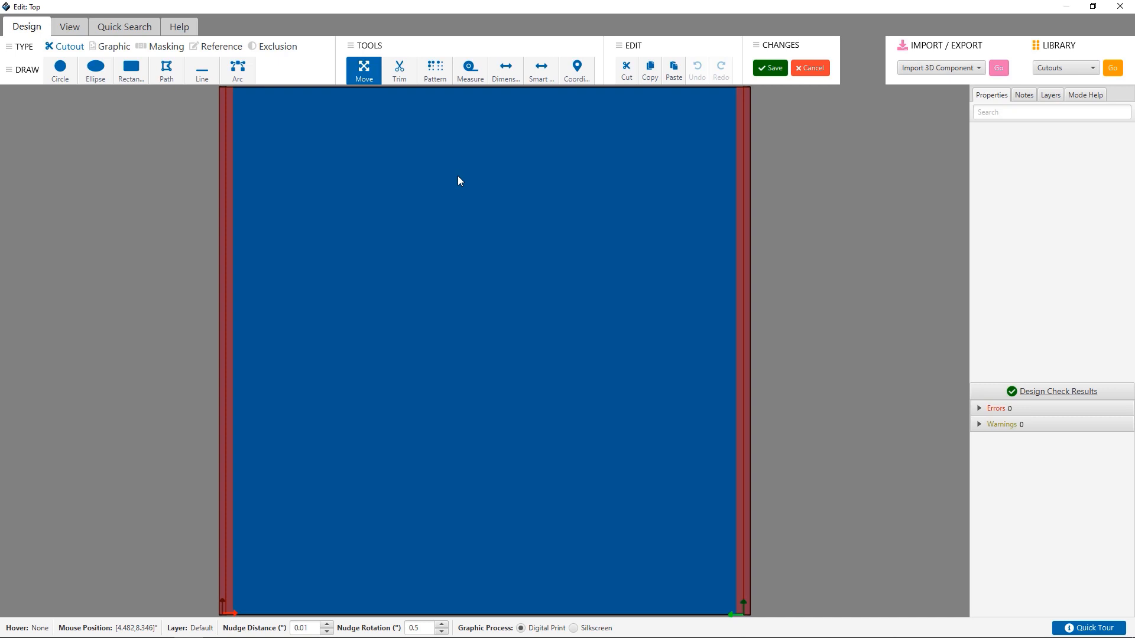
{"action": "mouse_move", "coordinate": [402, 194]}
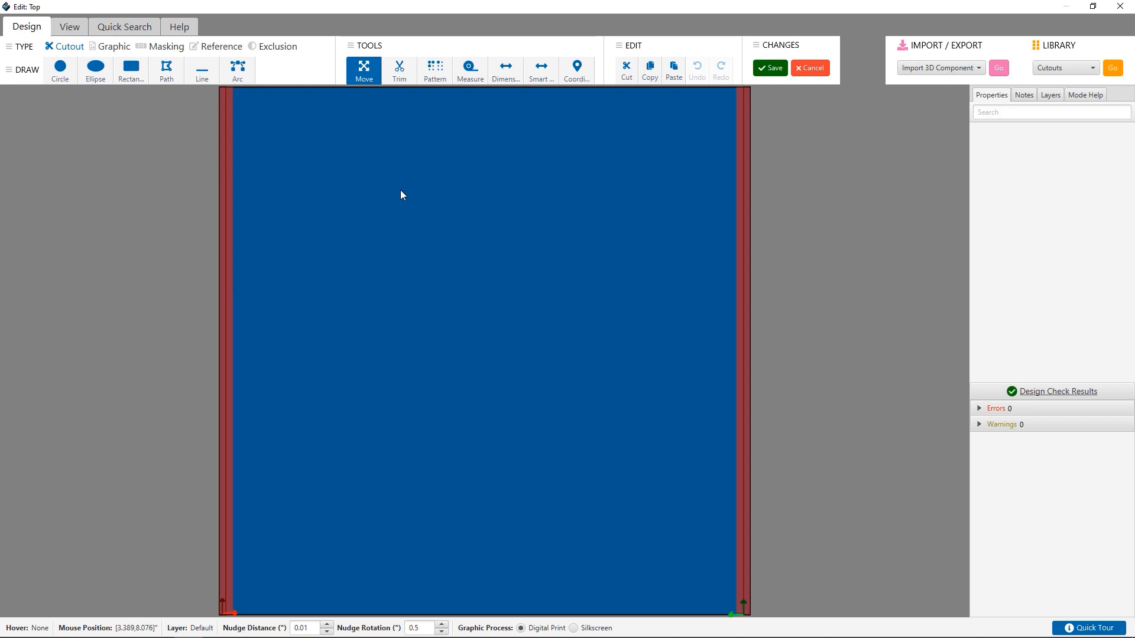
{"action": "mouse_move", "coordinate": [19, 18]}
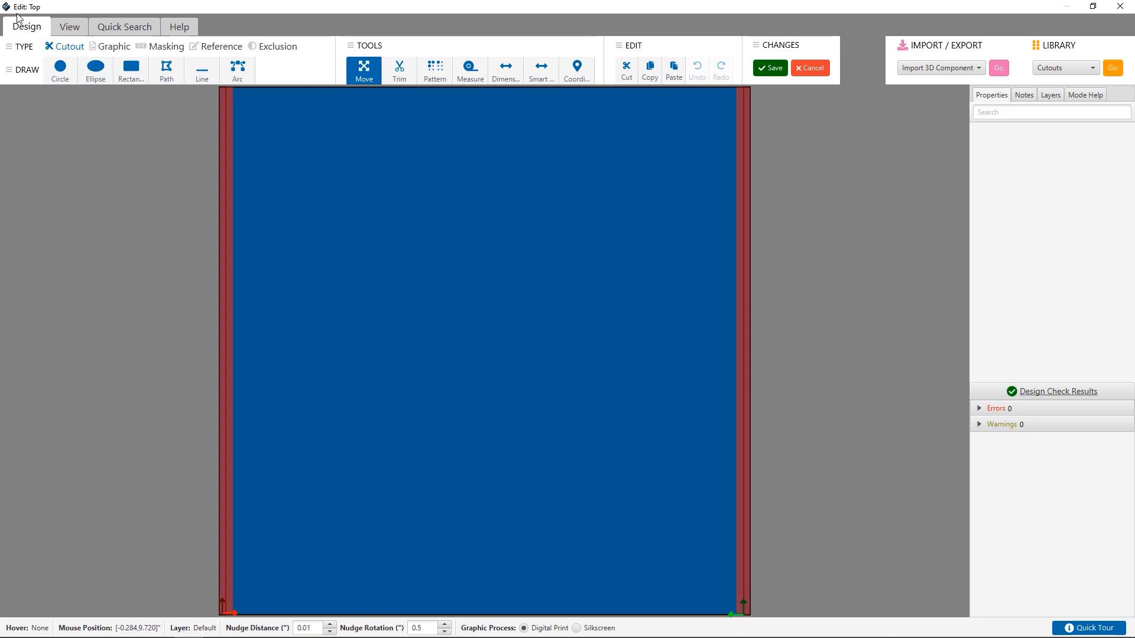
{"action": "left_click", "coordinate": [26, 27]}
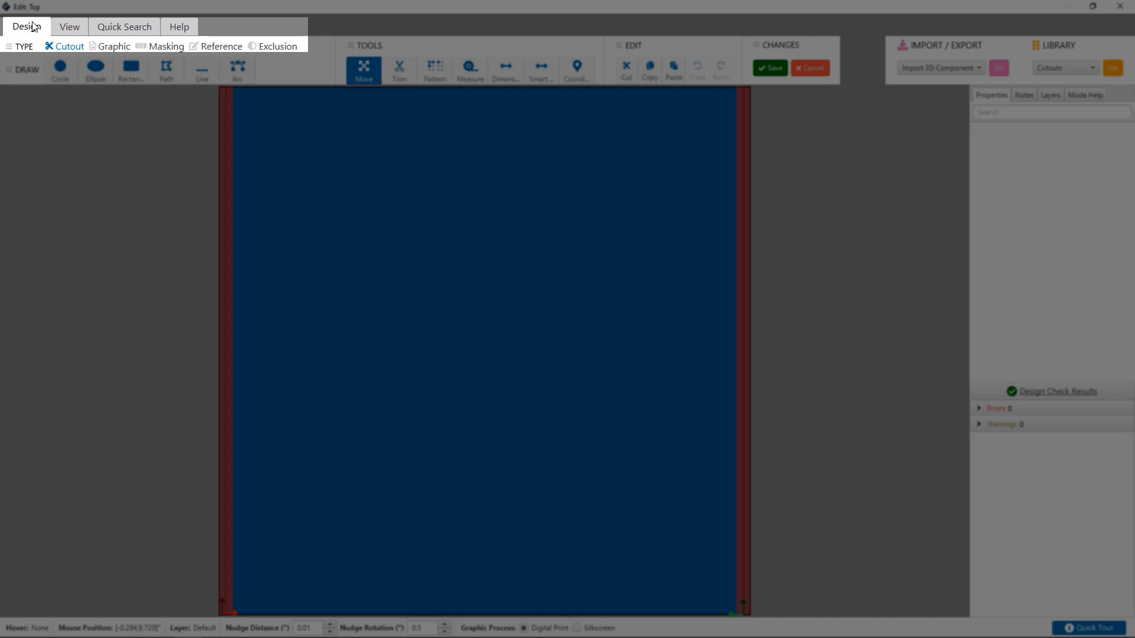
{"action": "mouse_move", "coordinate": [28, 53]}
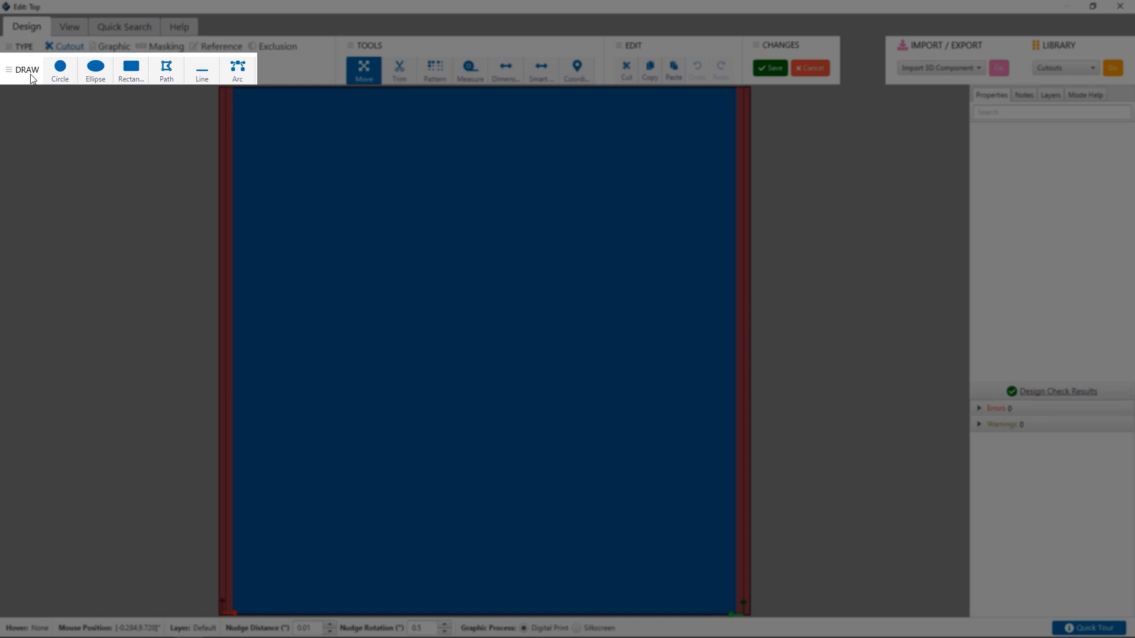
{"action": "left_click", "coordinate": [60, 67]}
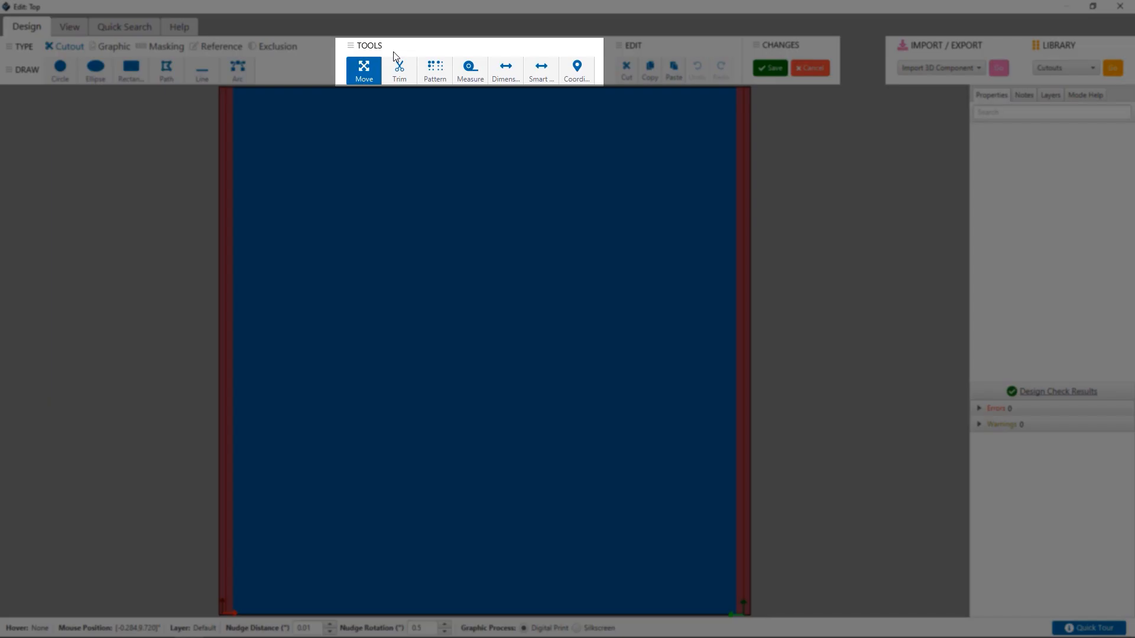
{"action": "left_click", "coordinate": [399, 71]}
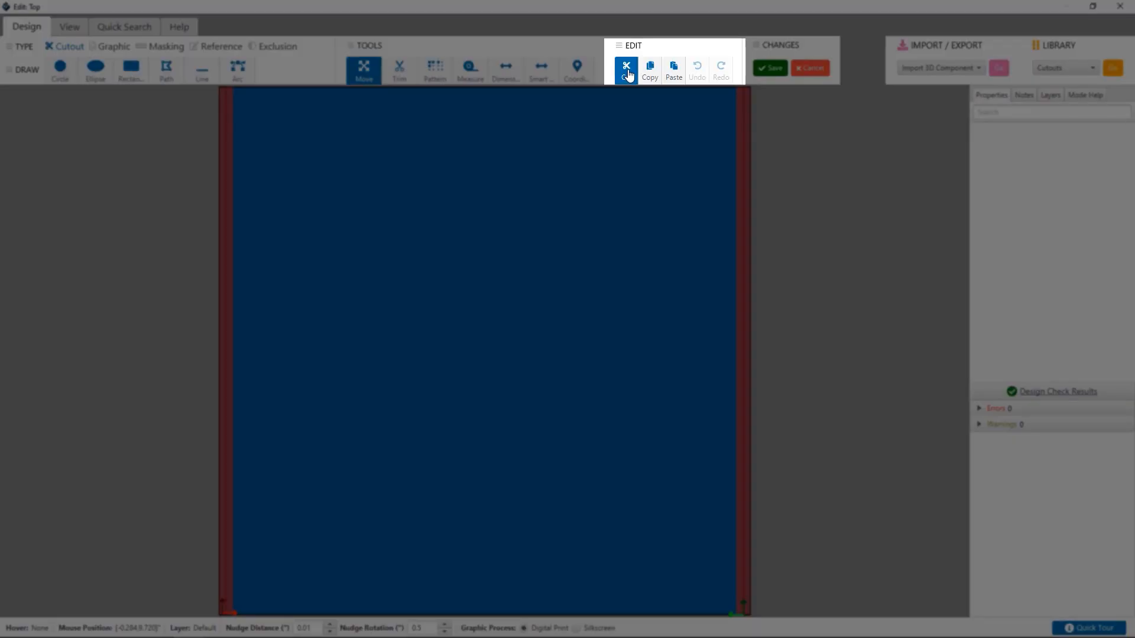
{"action": "mouse_move", "coordinate": [695, 79]}
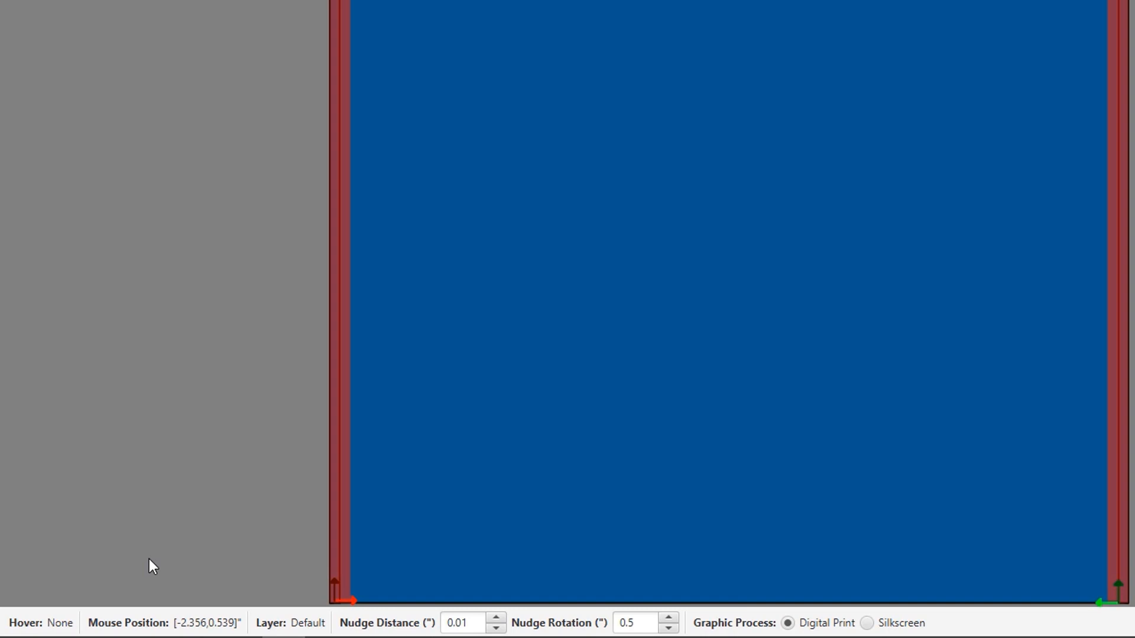
{"action": "mouse_move", "coordinate": [229, 595]}
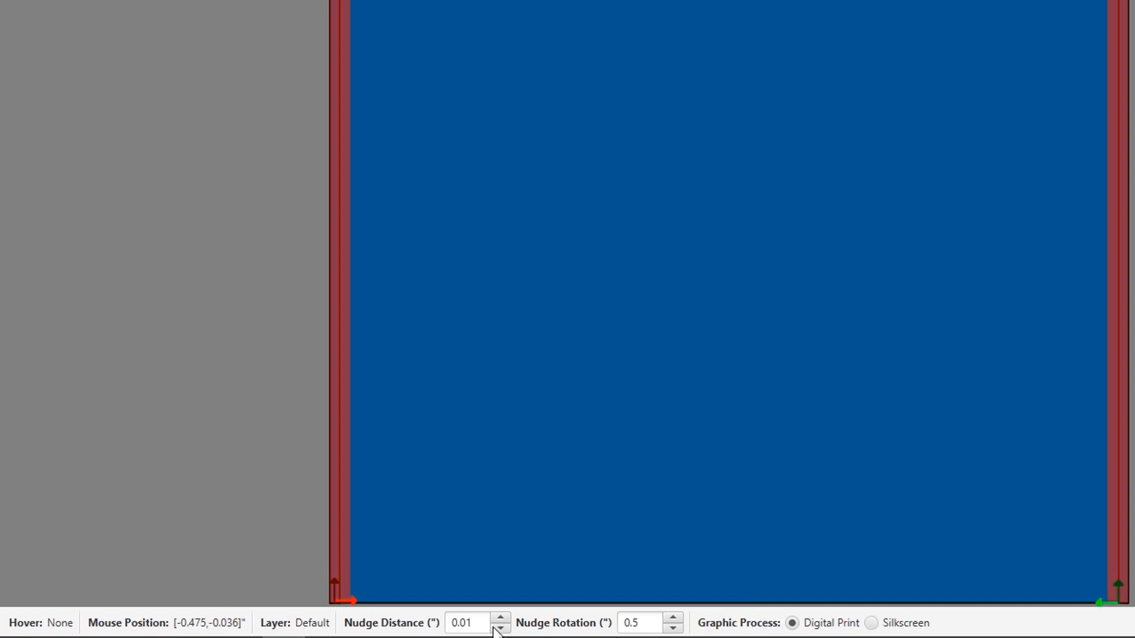
{"action": "mouse_move", "coordinate": [774, 200]}
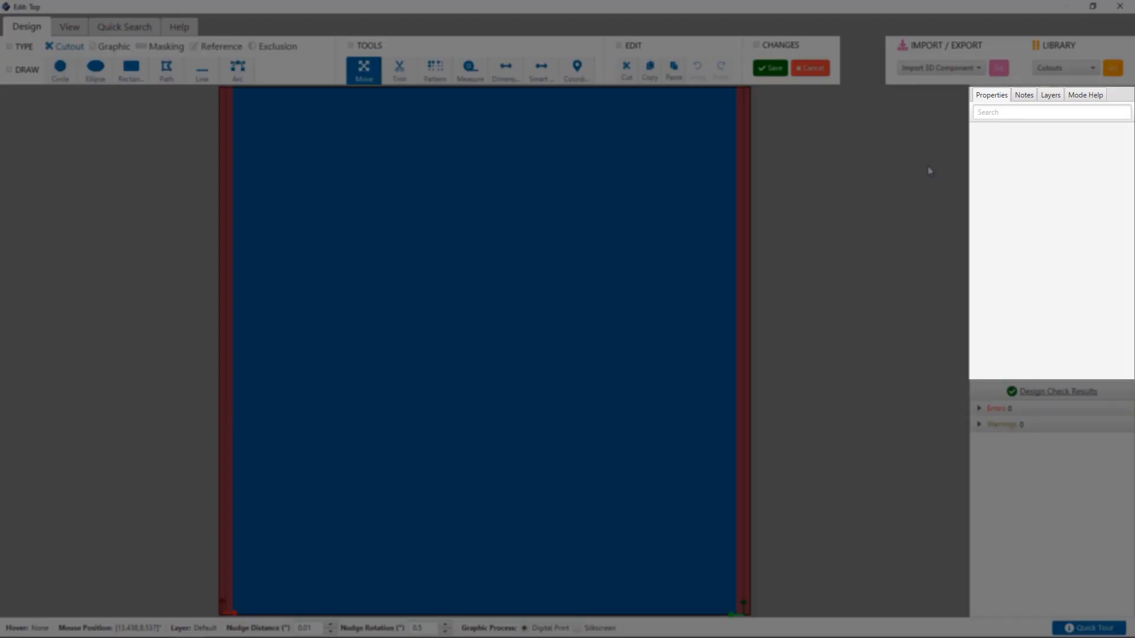
{"action": "mouse_move", "coordinate": [1044, 88]}
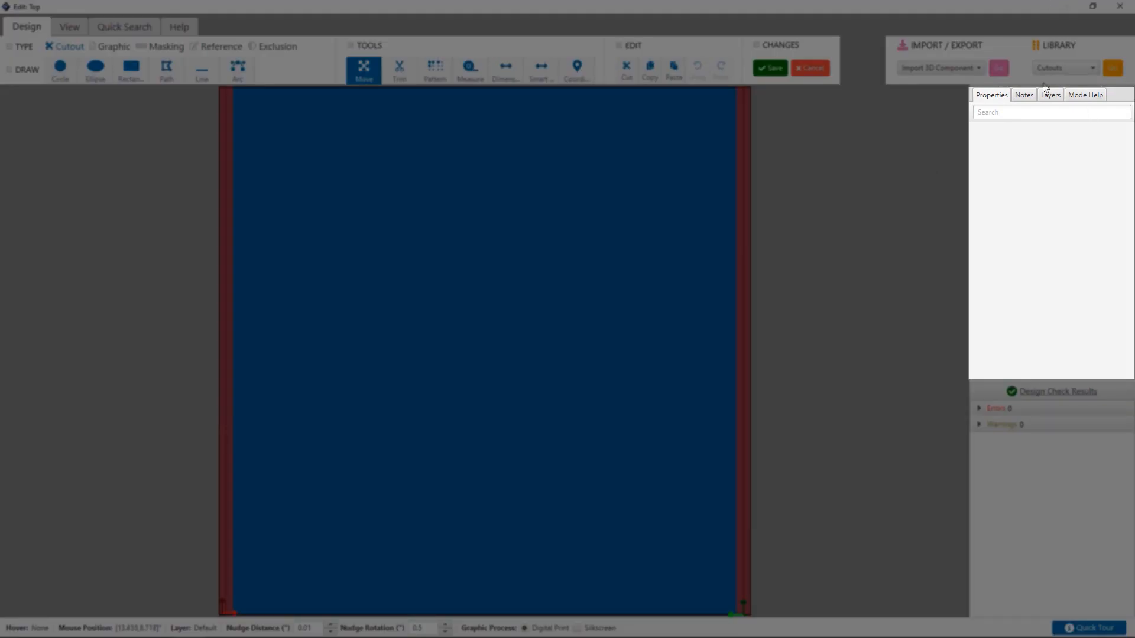
View the face's single default layer, then the Move tool's mode help.
{"action": "left_click", "coordinate": [1050, 95]}
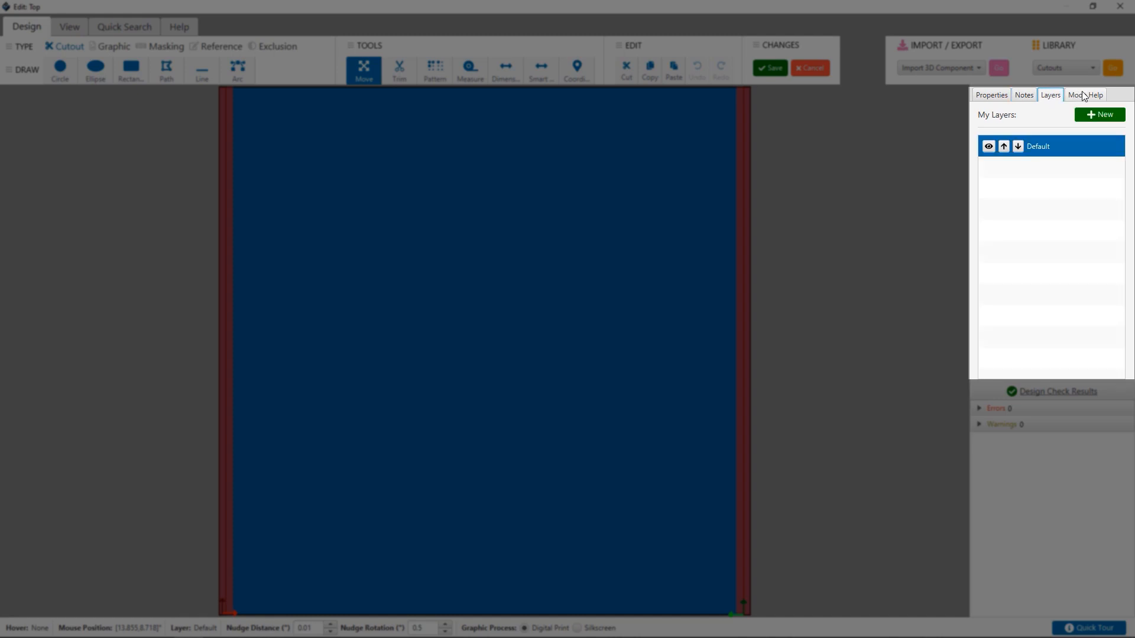
{"action": "left_click", "coordinate": [1085, 94]}
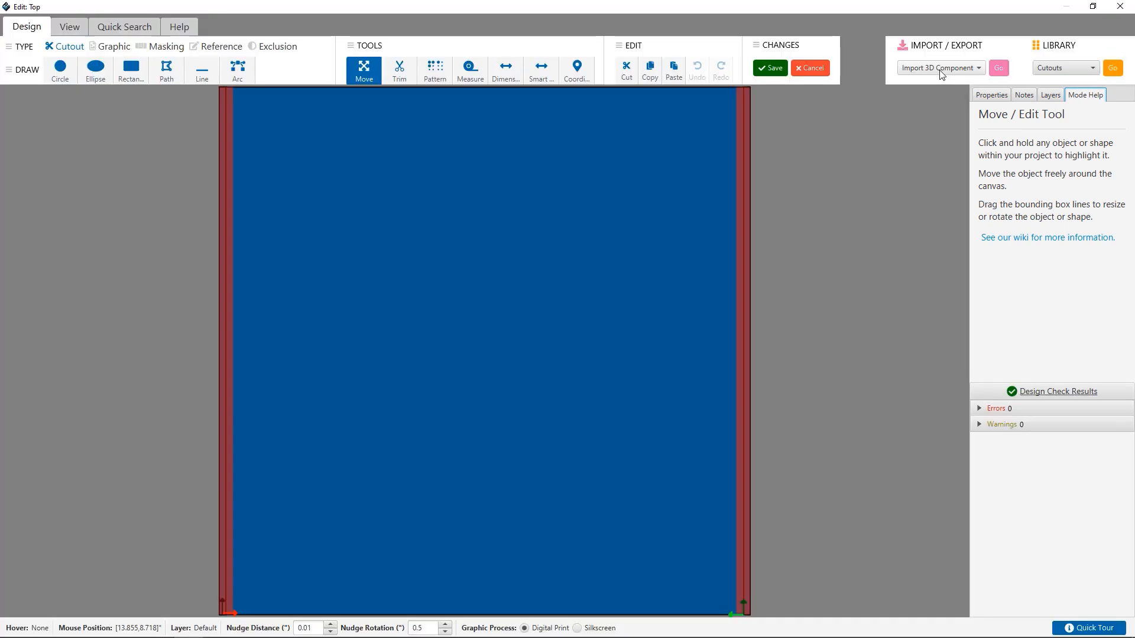
Browse the Import/Export options, then switch the library category to Graphics.
{"action": "left_click", "coordinate": [938, 68]}
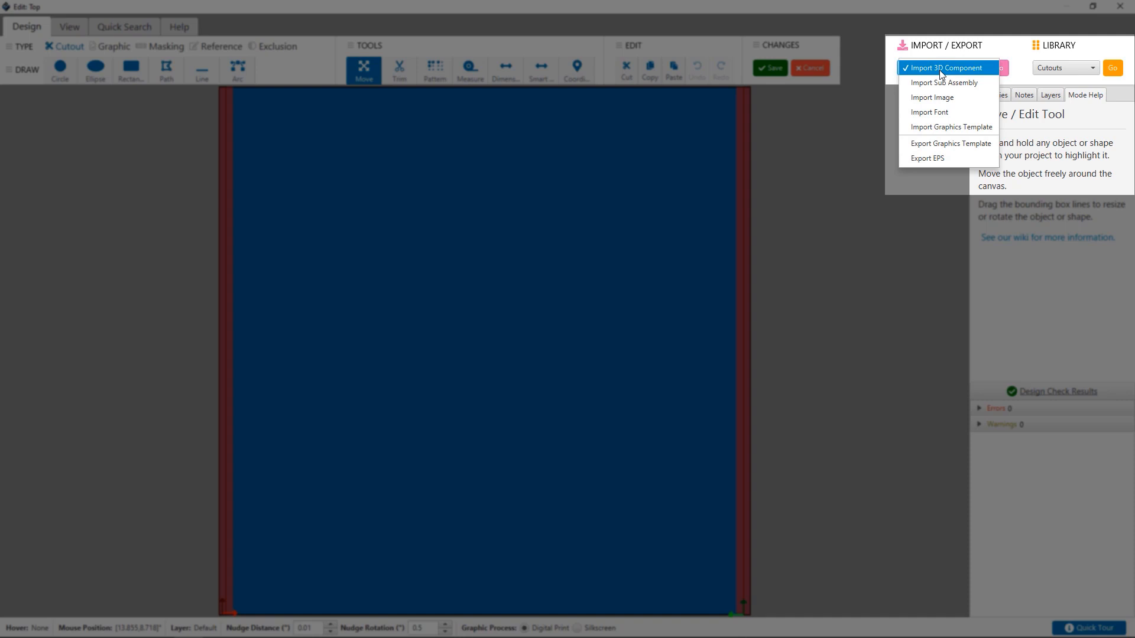
{"action": "mouse_move", "coordinate": [944, 113]}
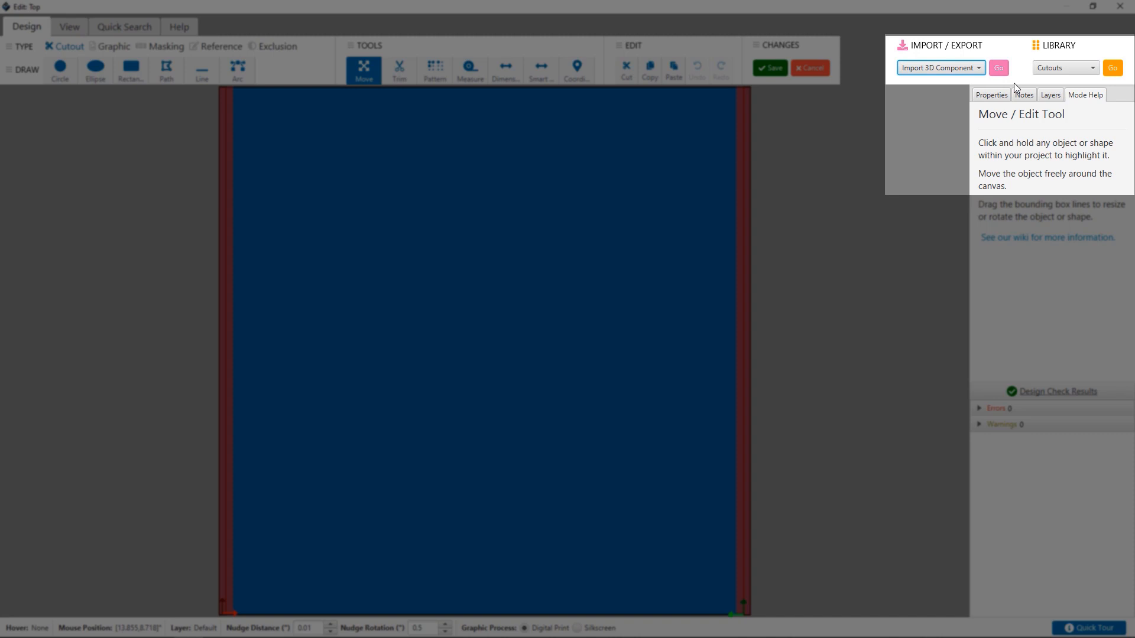
{"action": "mouse_move", "coordinate": [1036, 49]}
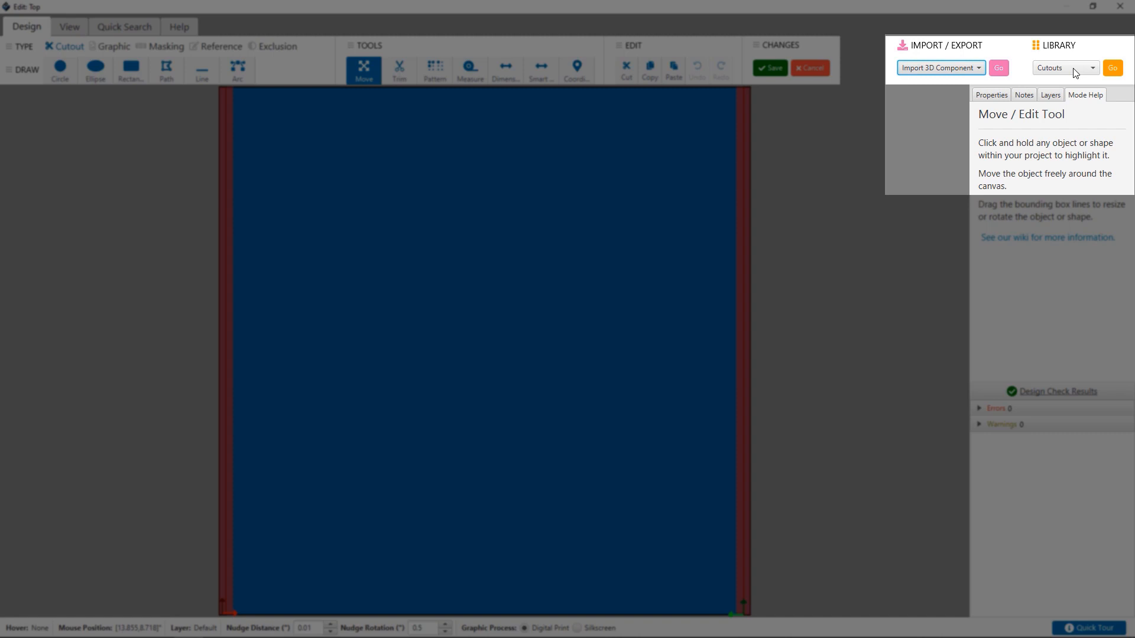
{"action": "left_click", "coordinate": [1093, 67]}
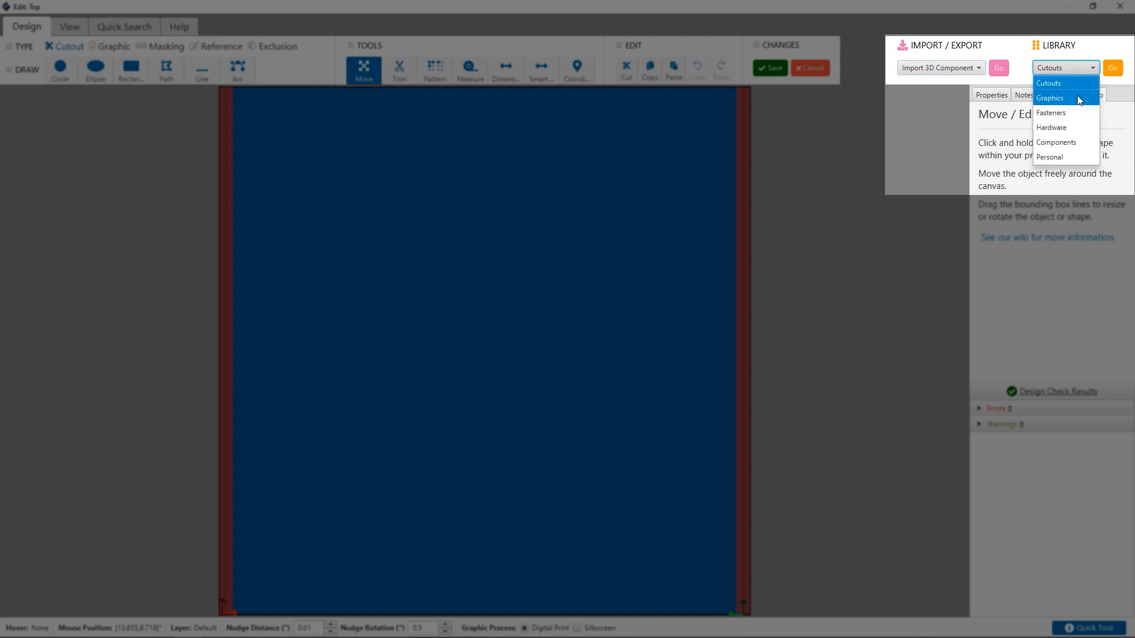
{"action": "left_click", "coordinate": [1049, 97]}
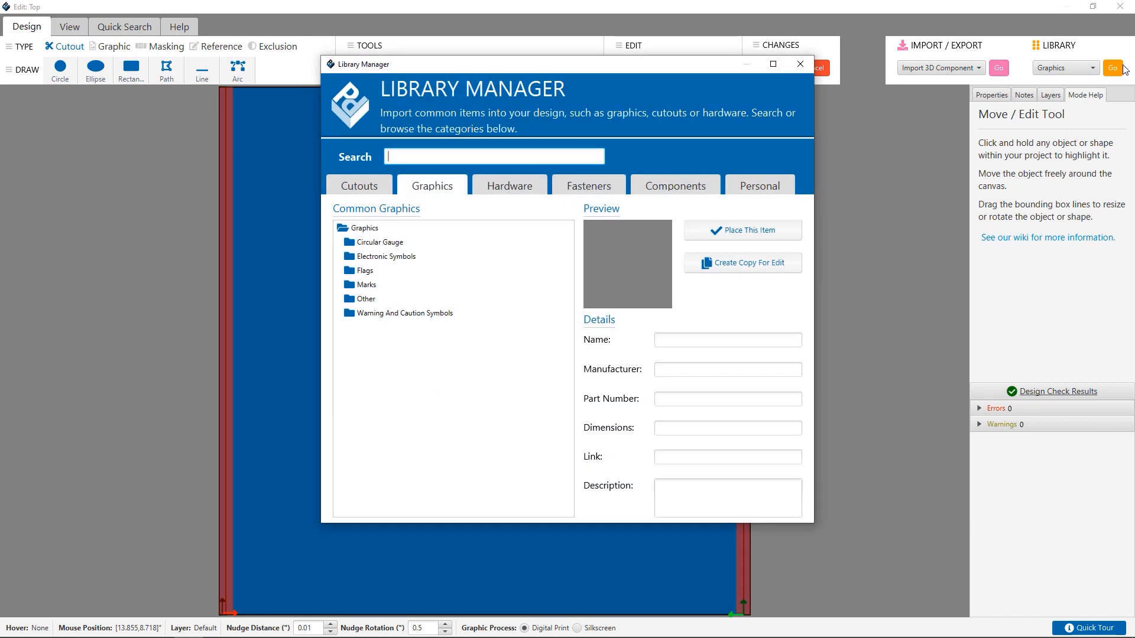
{"action": "mouse_move", "coordinate": [1031, 97]}
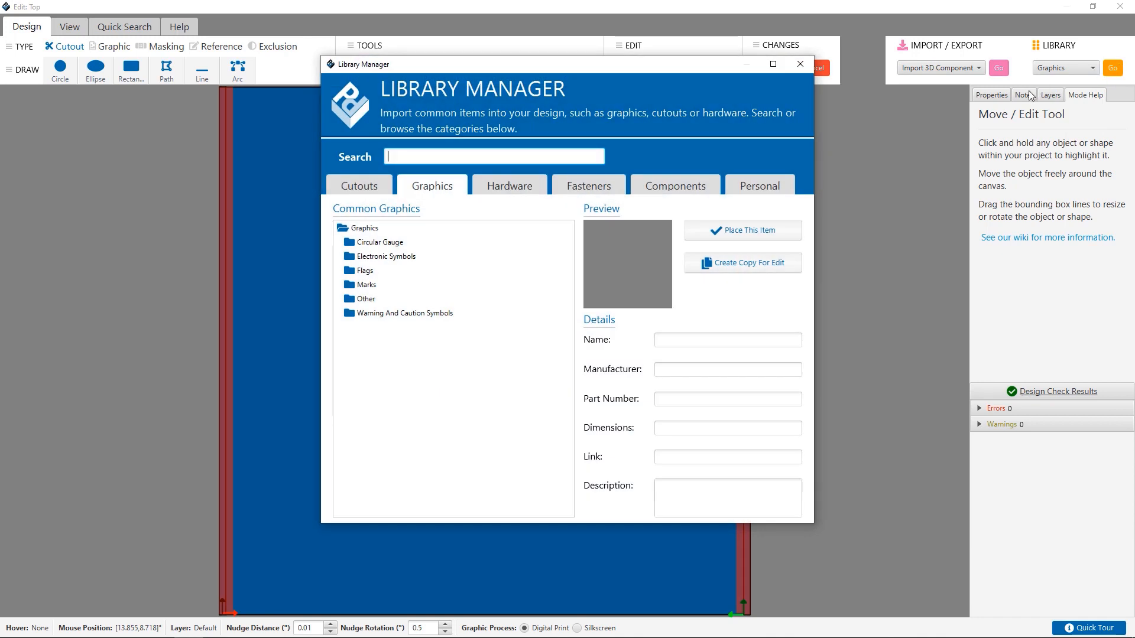
{"action": "mouse_move", "coordinate": [973, 78]}
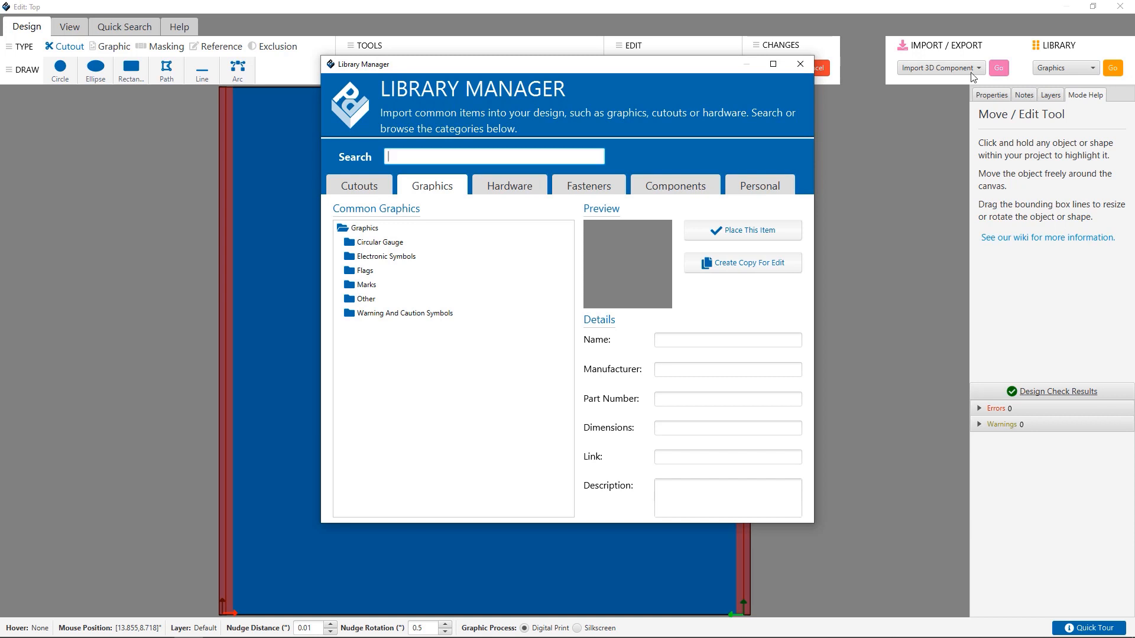
{"action": "mouse_move", "coordinate": [611, 58]}
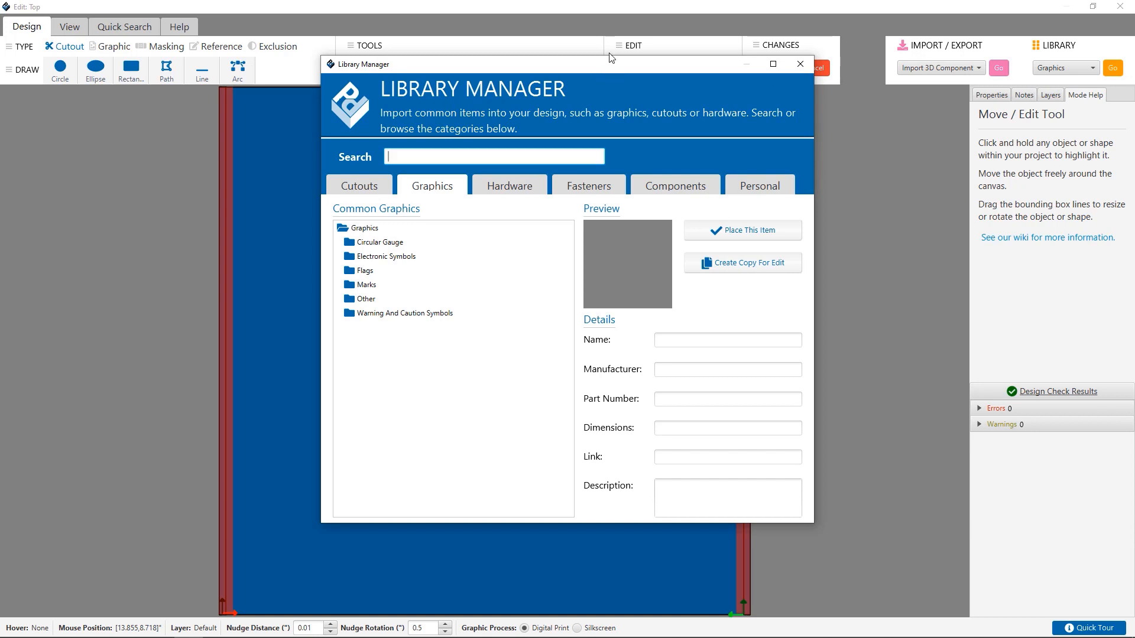
Close the Library Manager without placing any graphic.
{"action": "left_click", "coordinate": [799, 64]}
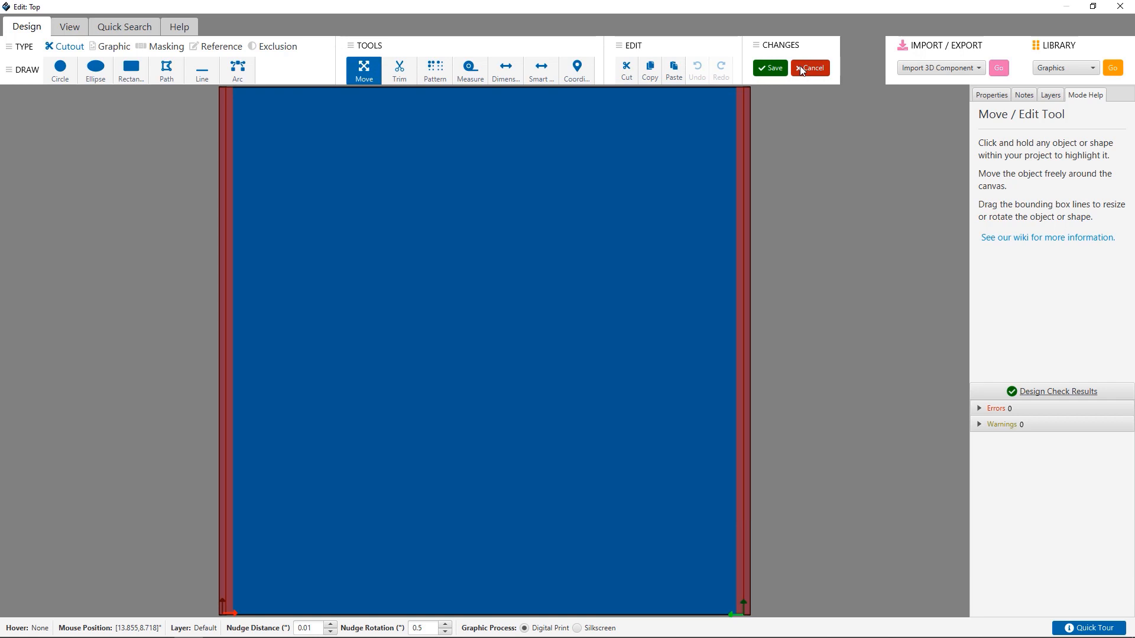
Try Zoom In, Pan, Reset View, and the Back and Front face views.
{"action": "left_click", "coordinate": [68, 26]}
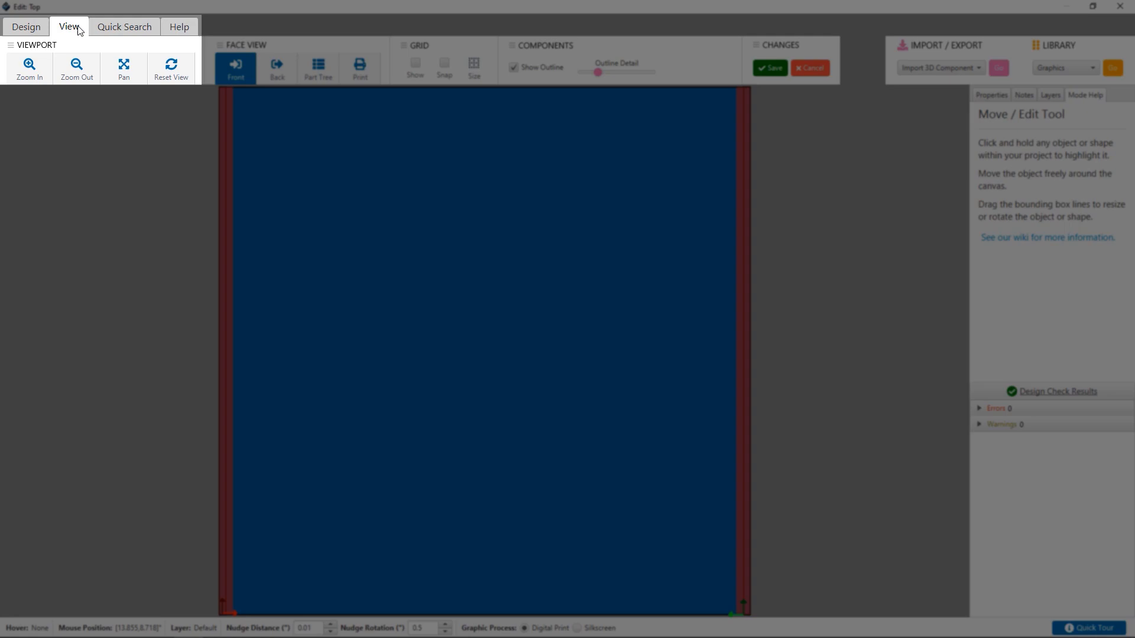
{"action": "left_click", "coordinate": [29, 69]}
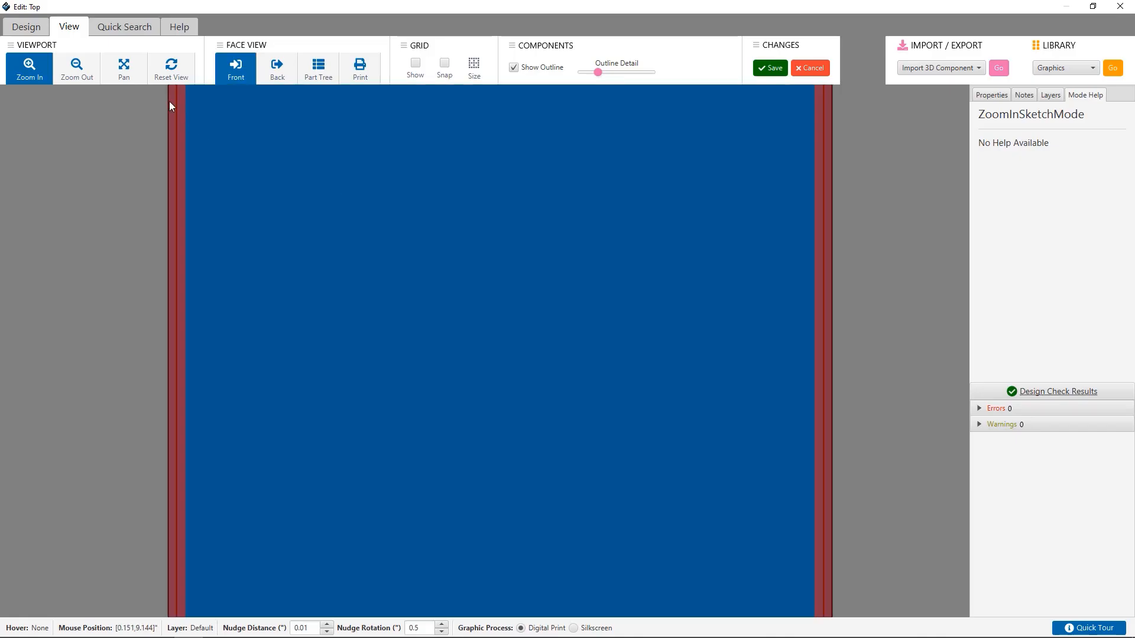
{"action": "left_click", "coordinate": [123, 68]}
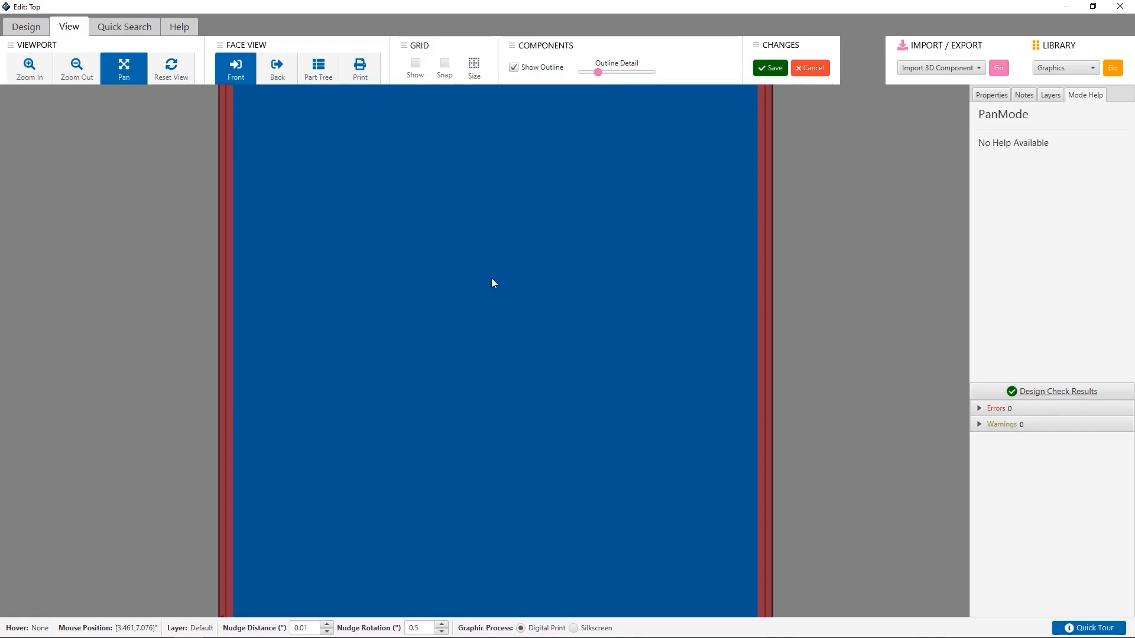
{"action": "left_click", "coordinate": [170, 68]}
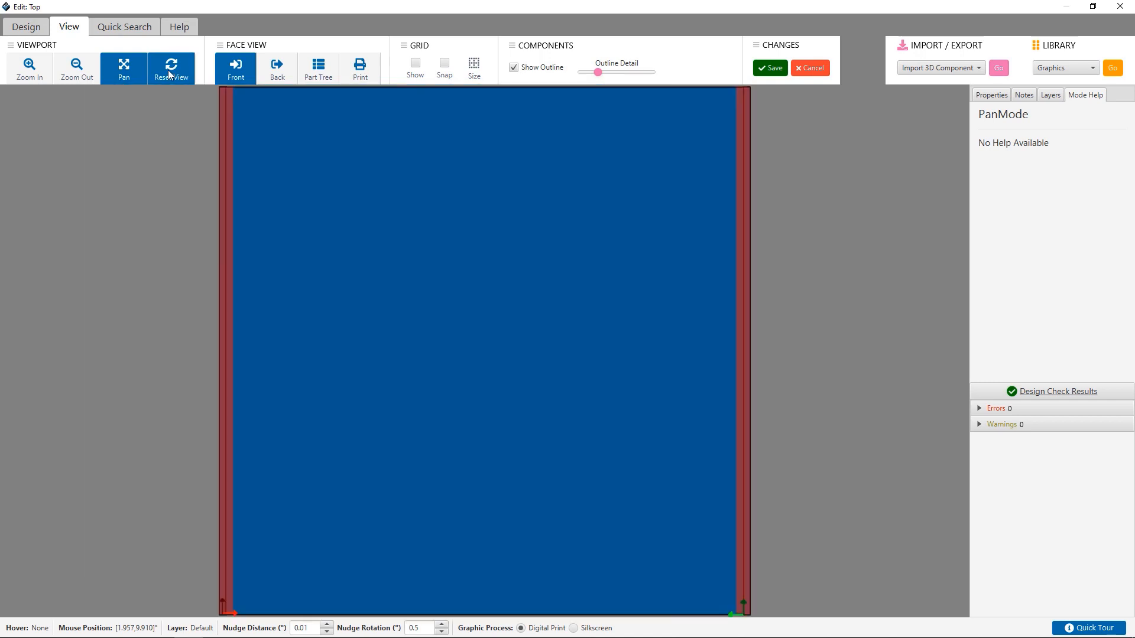
{"action": "mouse_move", "coordinate": [206, 72]}
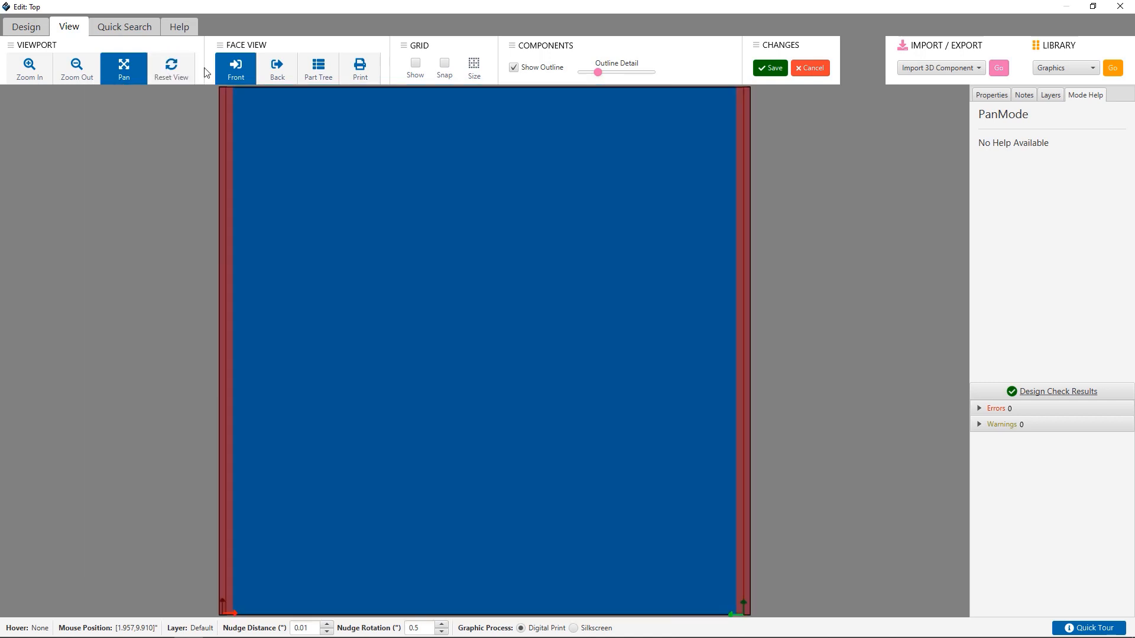
{"action": "left_click", "coordinate": [276, 68]}
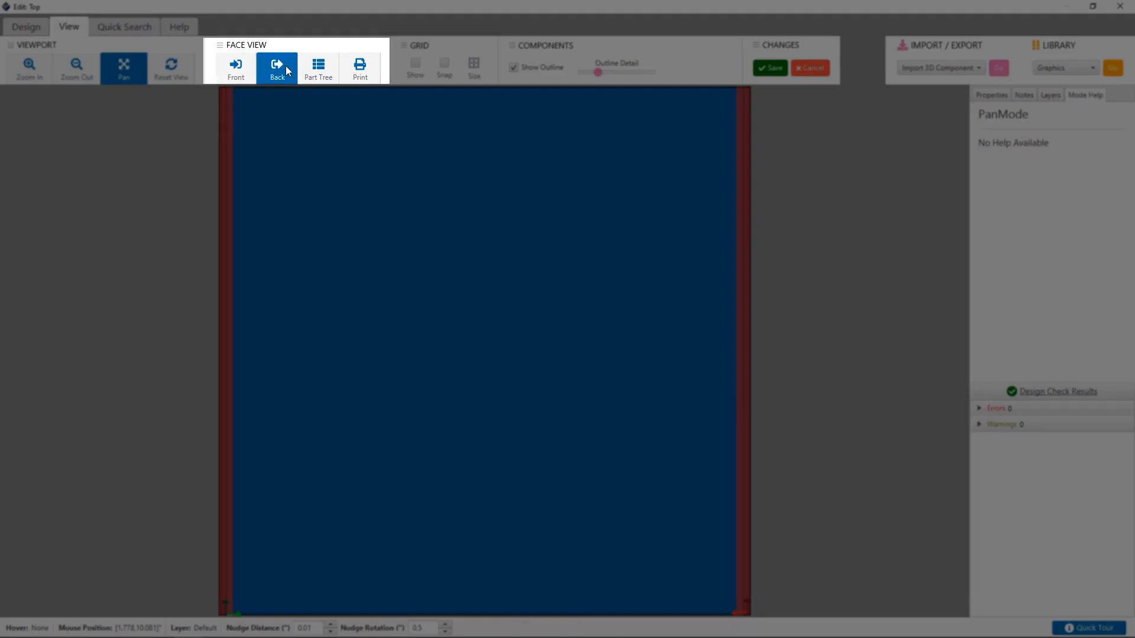
{"action": "left_click", "coordinate": [236, 68]}
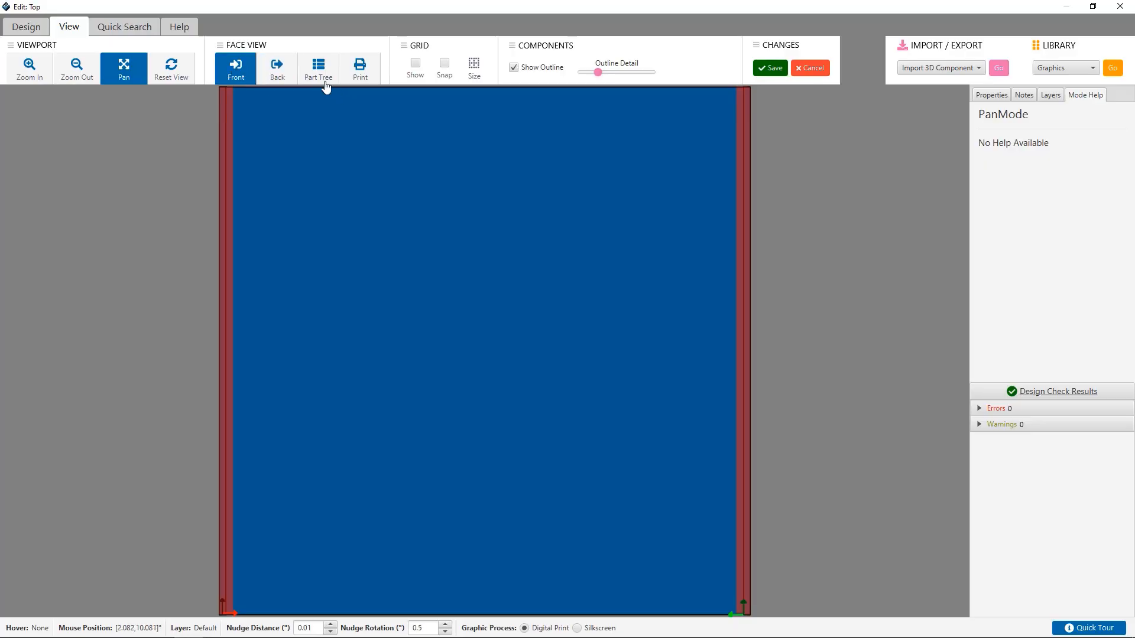
{"action": "left_click", "coordinate": [317, 68]}
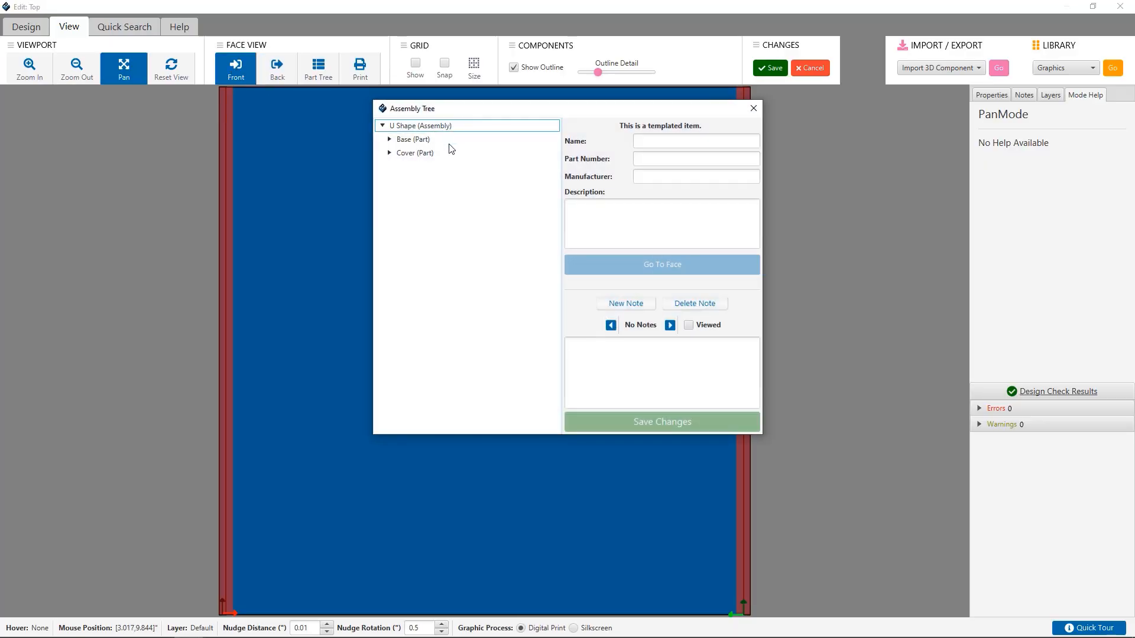
{"action": "left_click", "coordinate": [390, 139]}
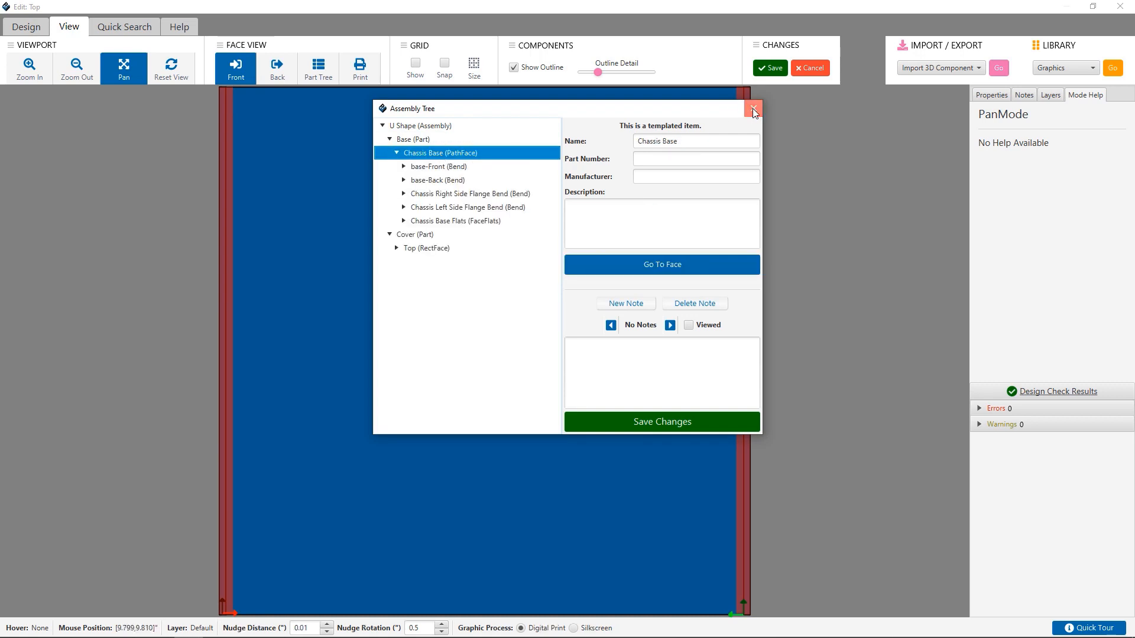
{"action": "left_click", "coordinate": [754, 109]}
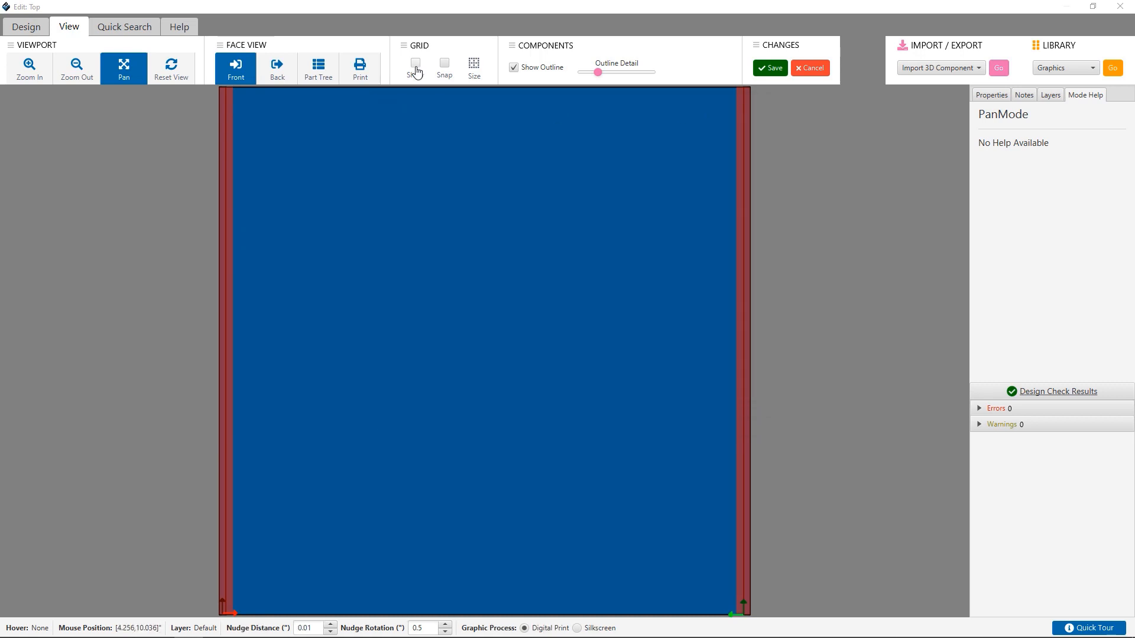
Show the grid with 0.5-inch width and height, then open Quick Search.
{"action": "left_click", "coordinate": [415, 62]}
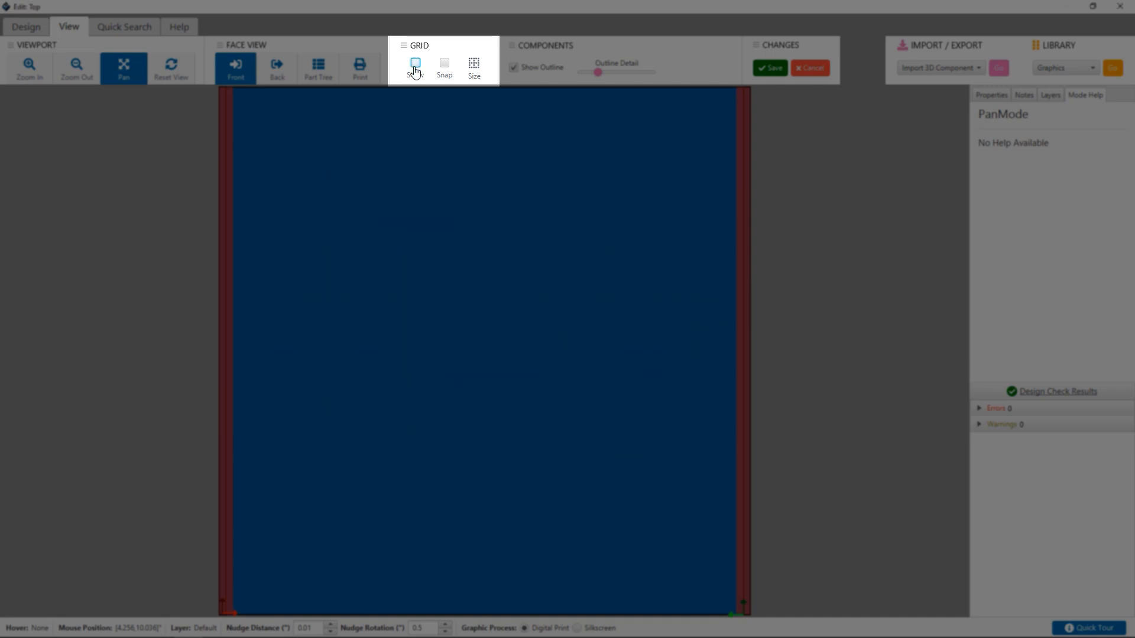
{"action": "left_click", "coordinate": [415, 68]}
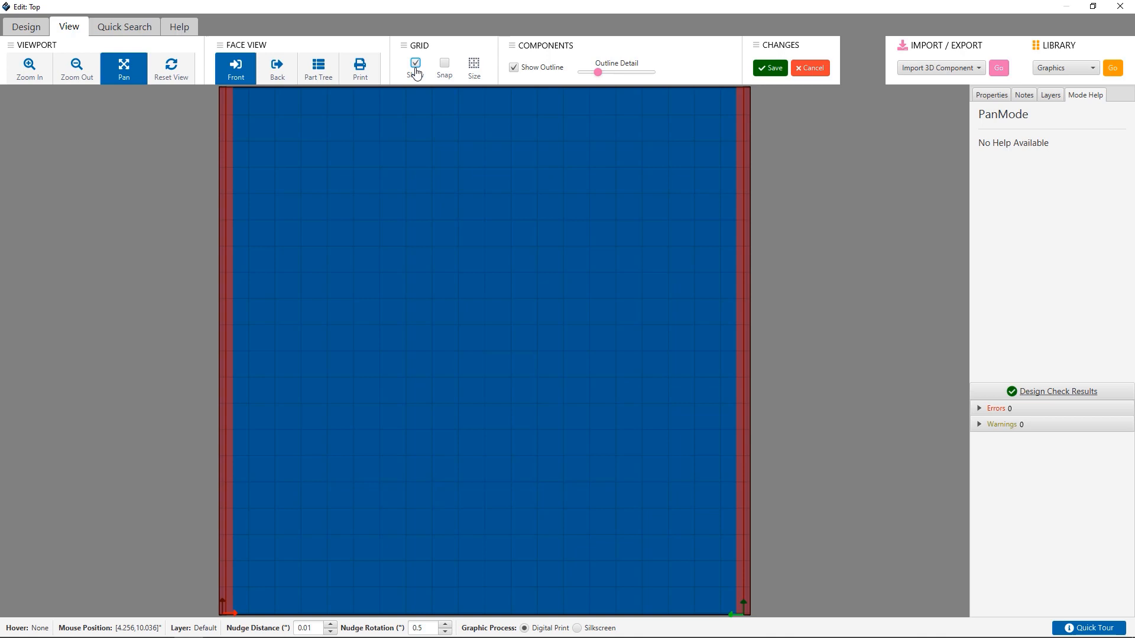
{"action": "left_click", "coordinate": [472, 68]}
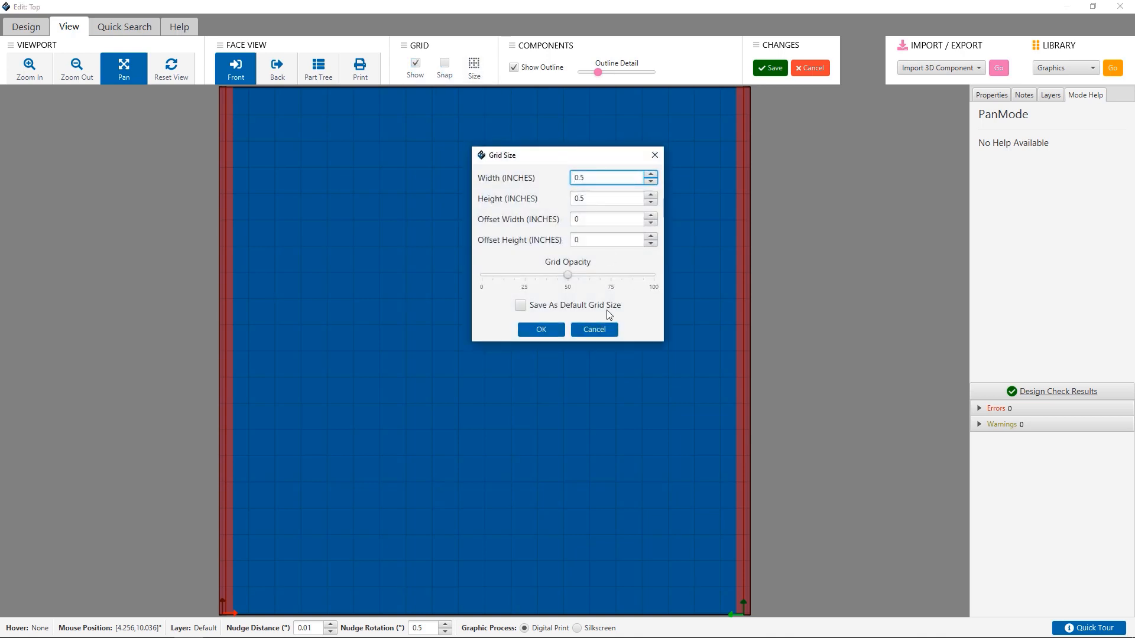
{"action": "left_click", "coordinate": [539, 329]}
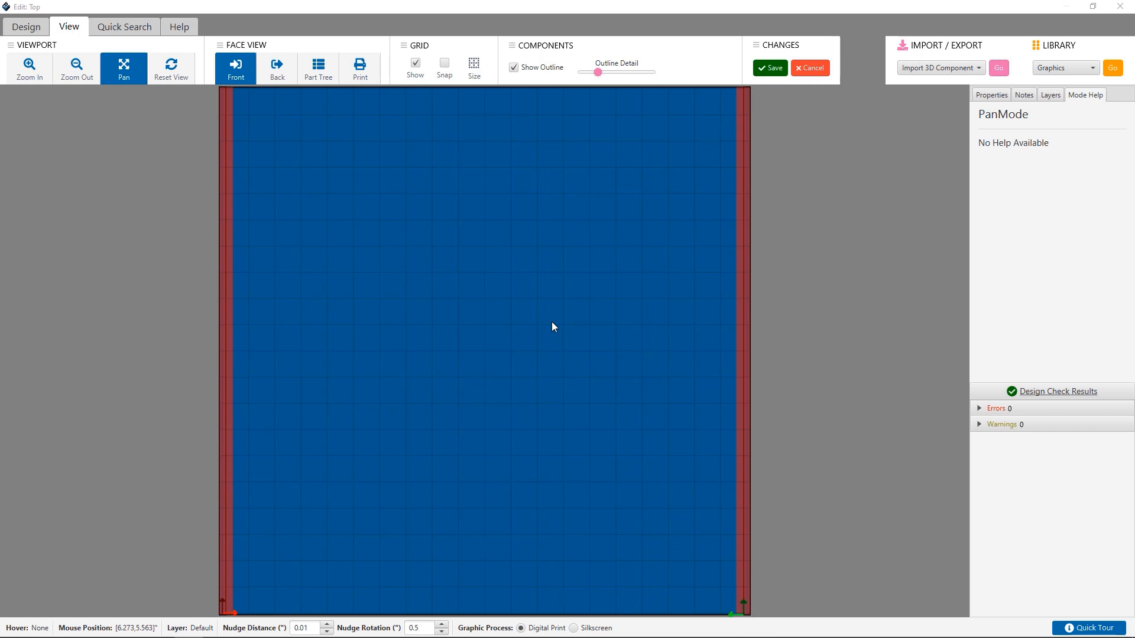
{"action": "mouse_move", "coordinate": [561, 319]}
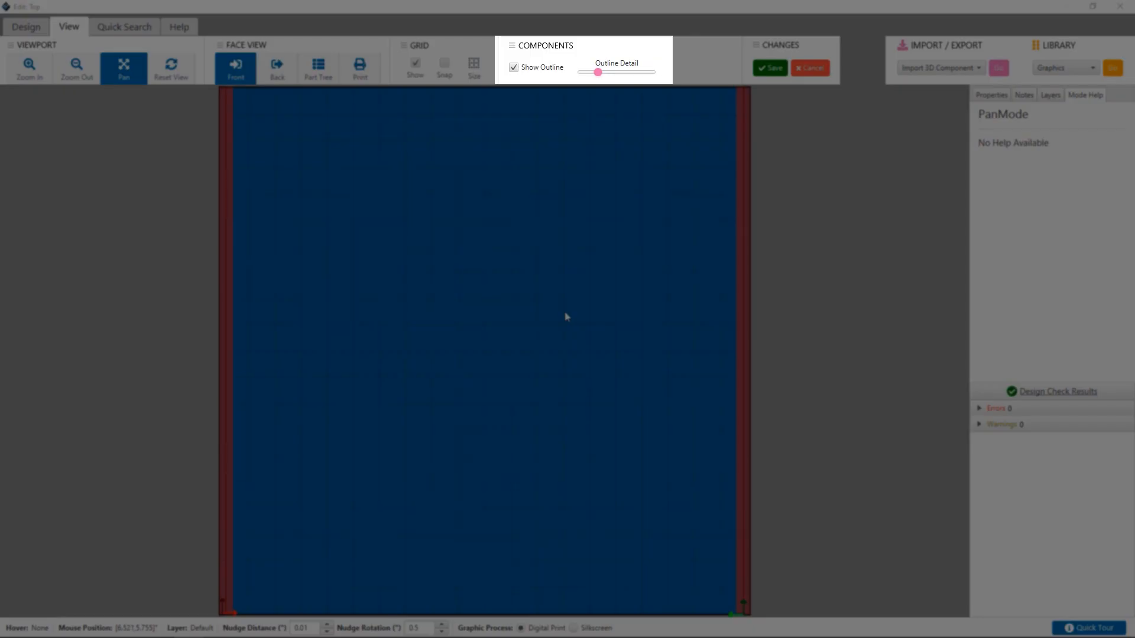
{"action": "mouse_move", "coordinate": [585, 165]}
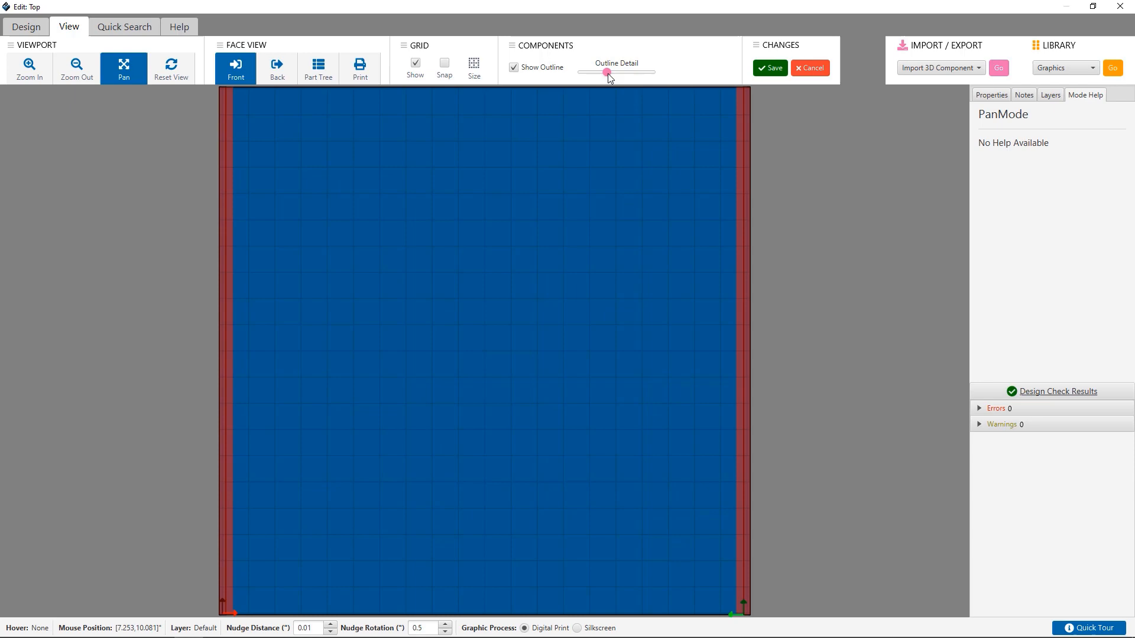
{"action": "left_click", "coordinate": [123, 26]}
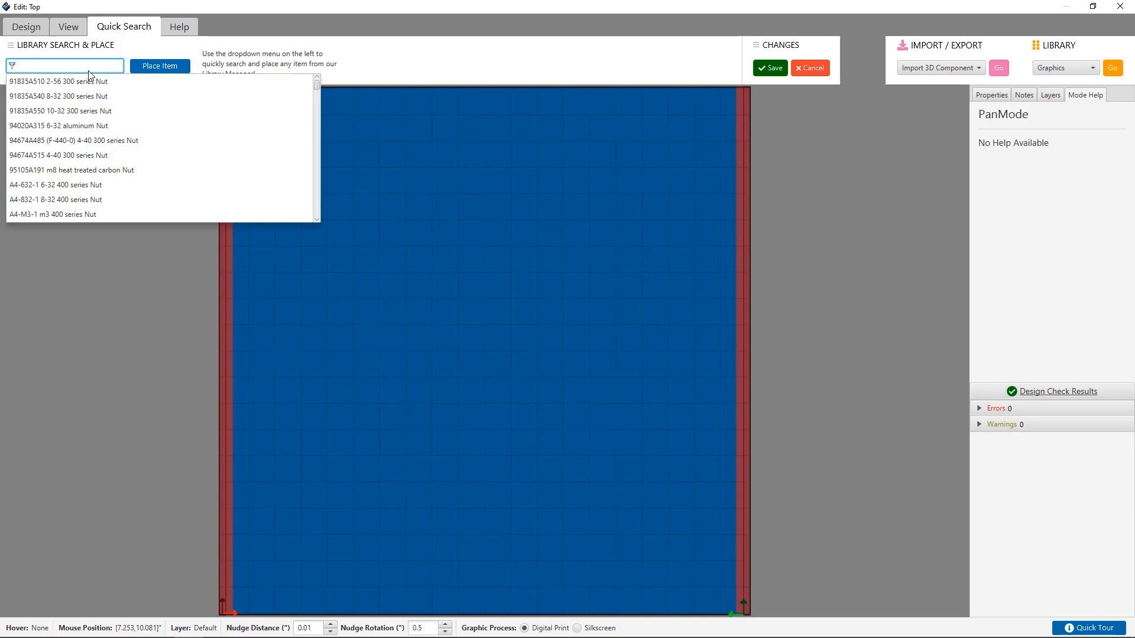
Search '40mm' and drop the 40mm fan cutout near the face's upper left.
{"action": "type", "text": "40mm"}
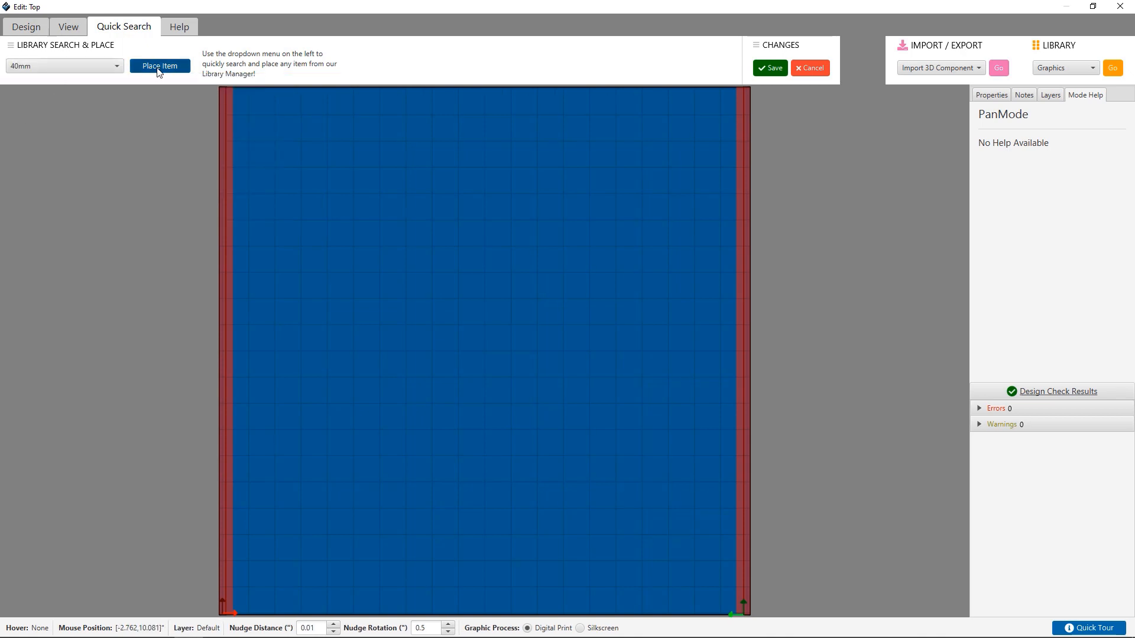
{"action": "left_click", "coordinate": [159, 65]}
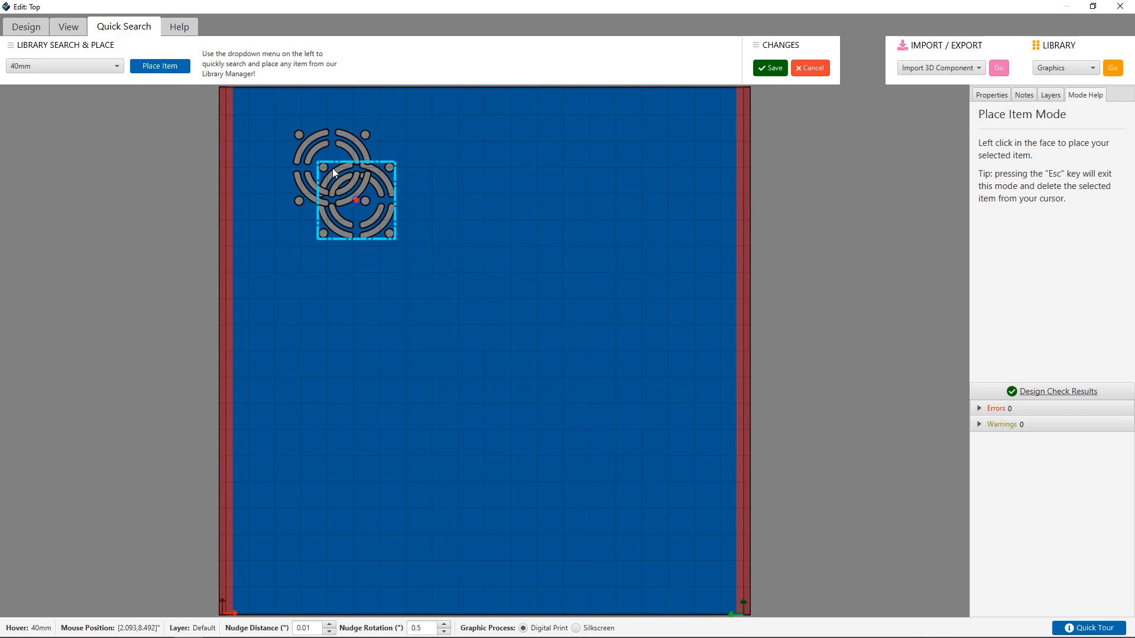
{"action": "left_click", "coordinate": [178, 27]}
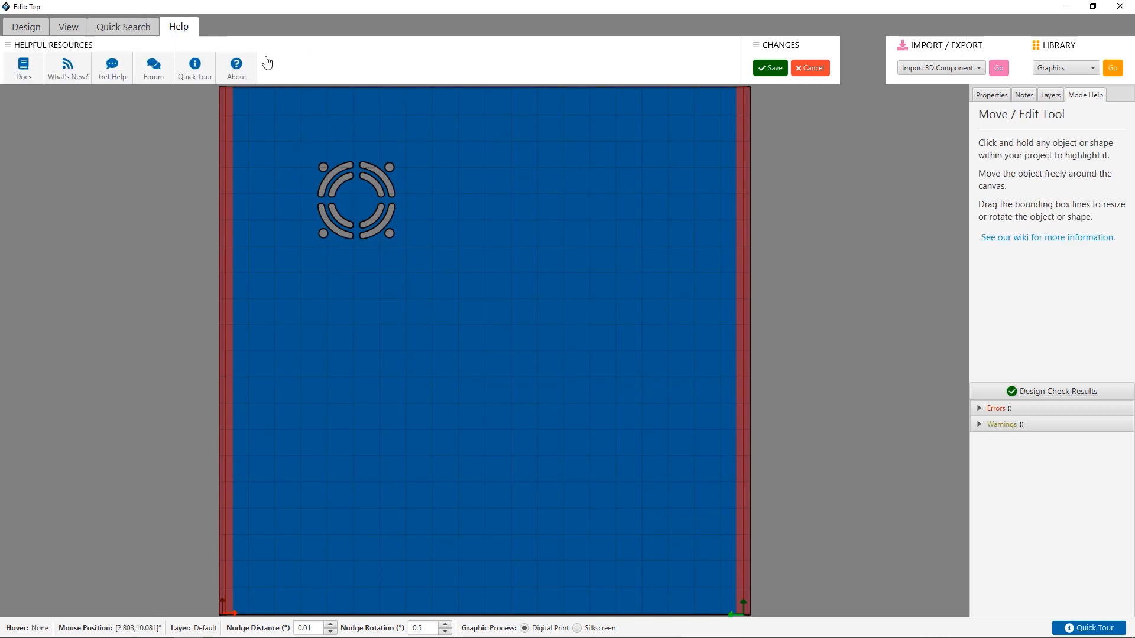
{"action": "mouse_move", "coordinate": [425, 170]}
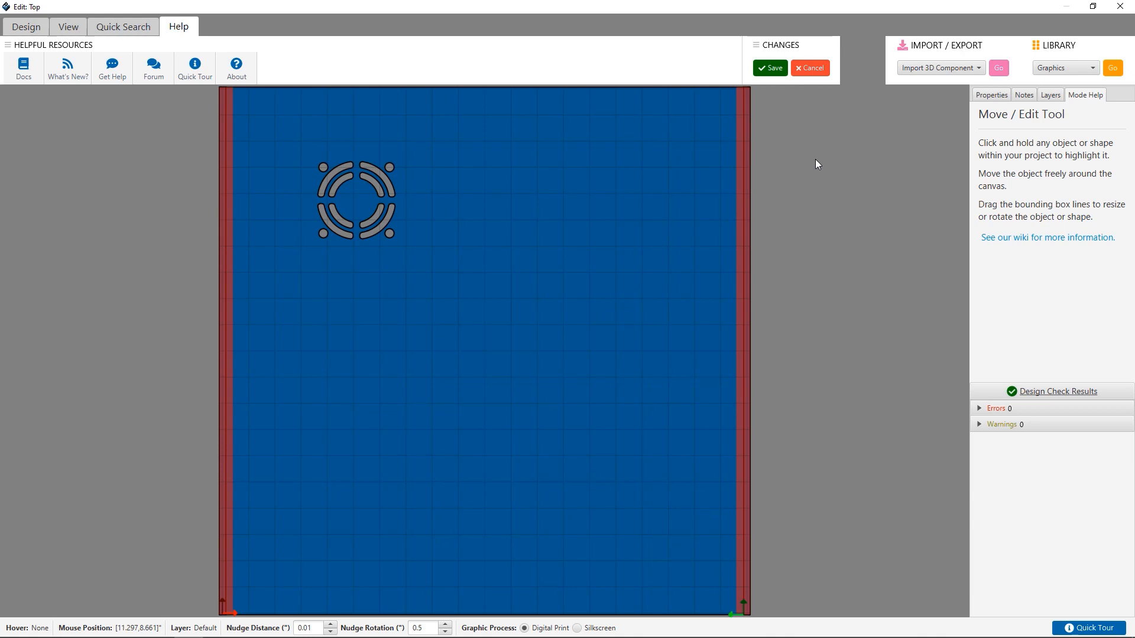
{"action": "mouse_move", "coordinate": [384, 163]}
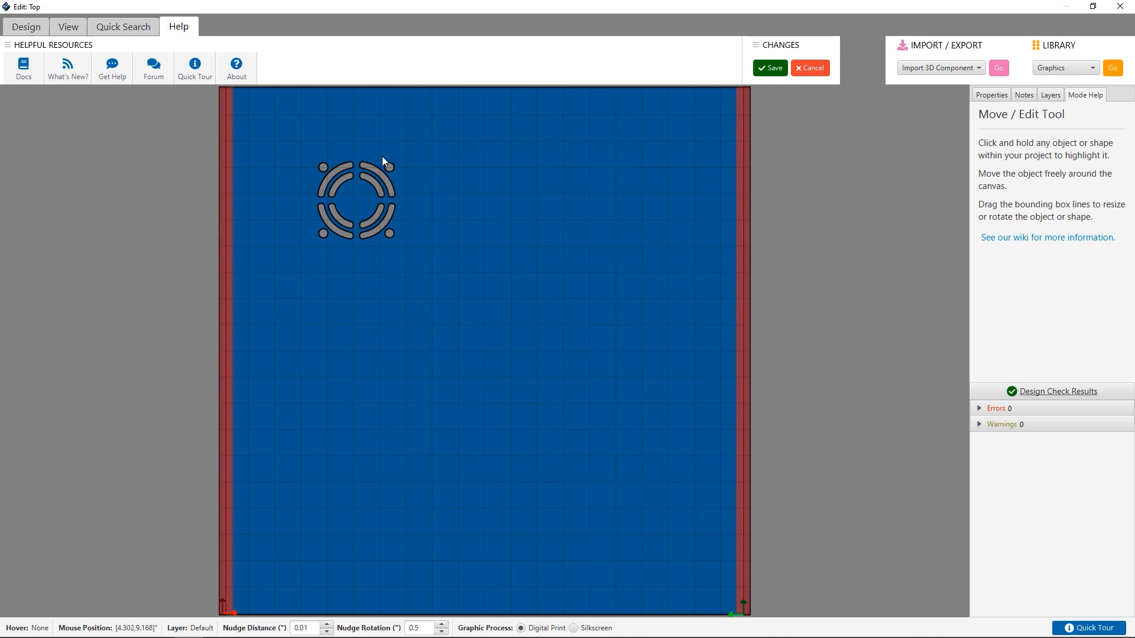
{"action": "mouse_move", "coordinate": [380, 177]}
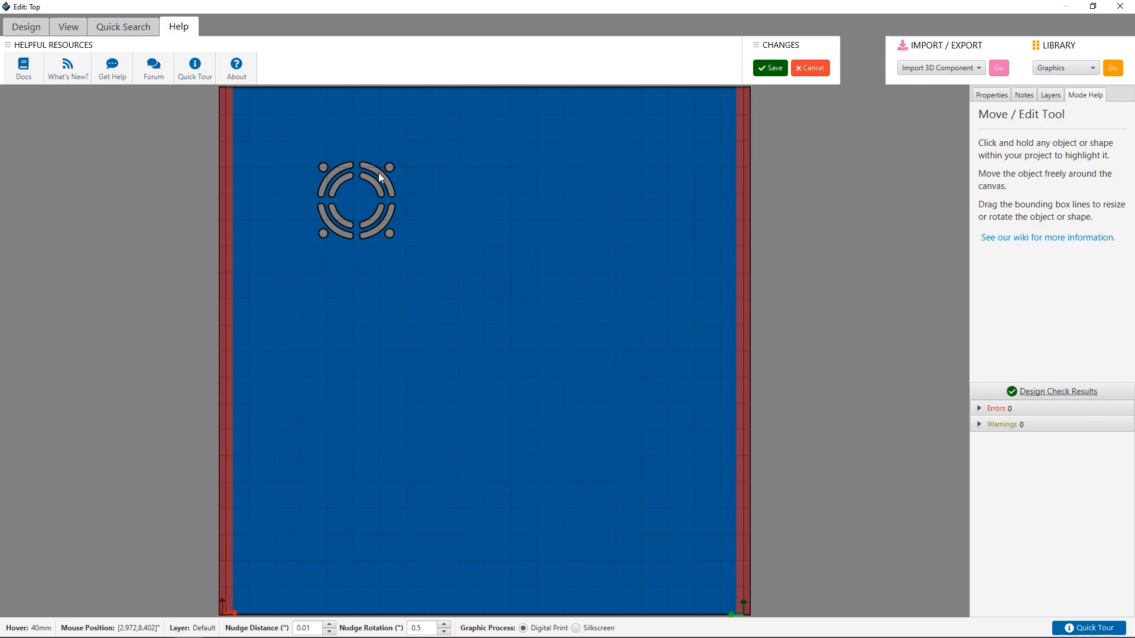